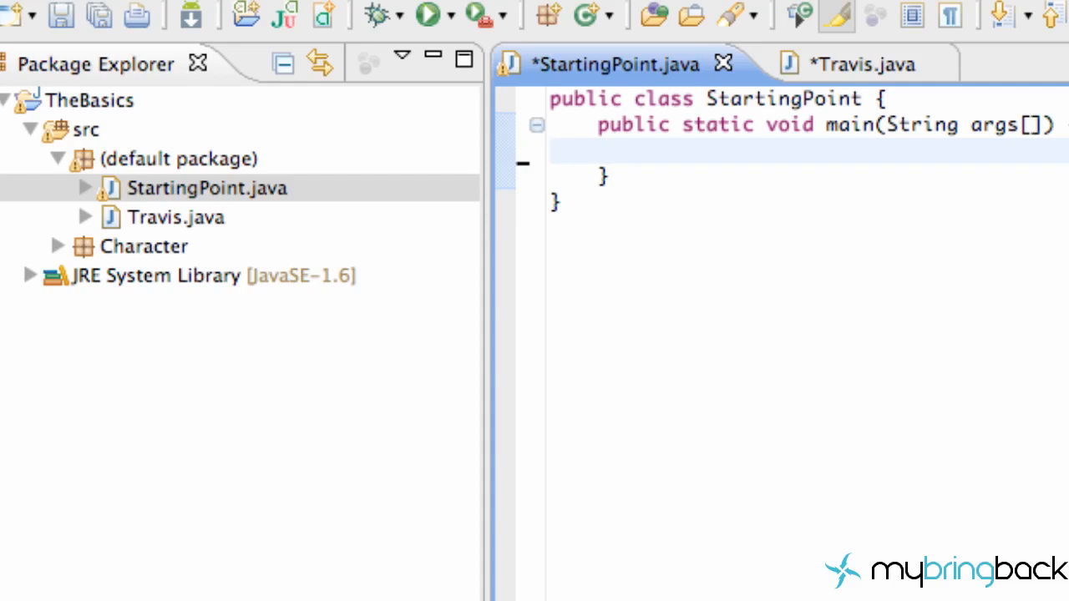
Write Travis t = new Travis(24); inside StartingPoint's main method
left_click(555, 150)
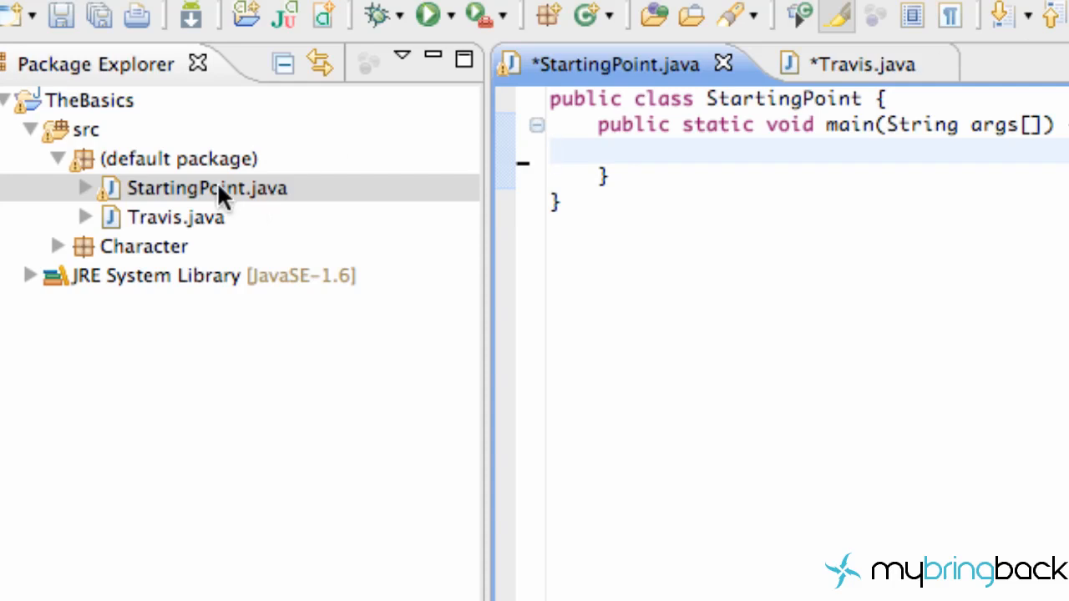
mouse_move(782, 147)
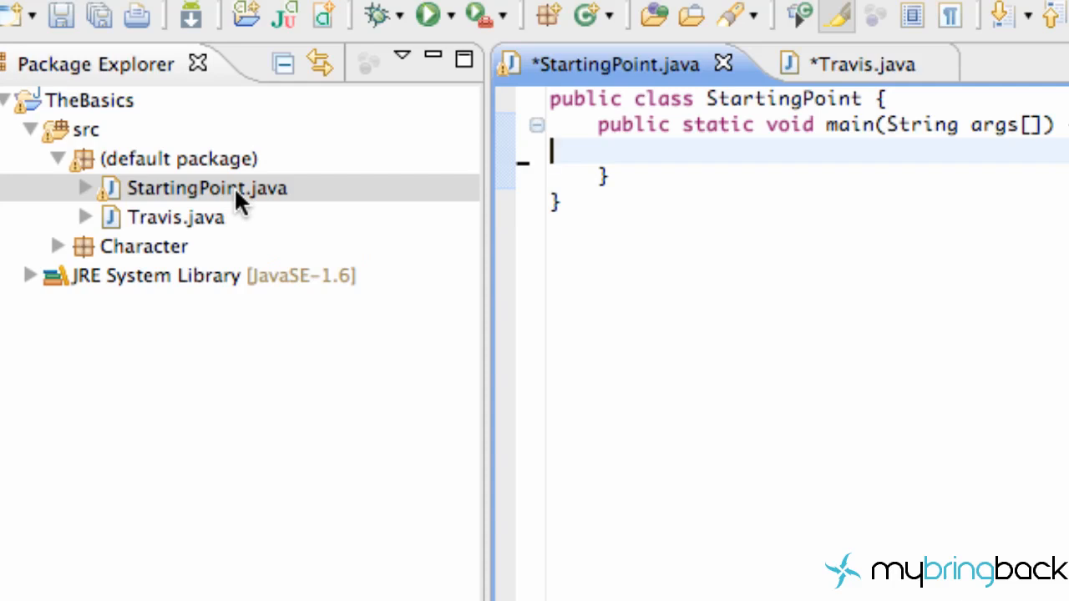
mouse_move(141, 197)
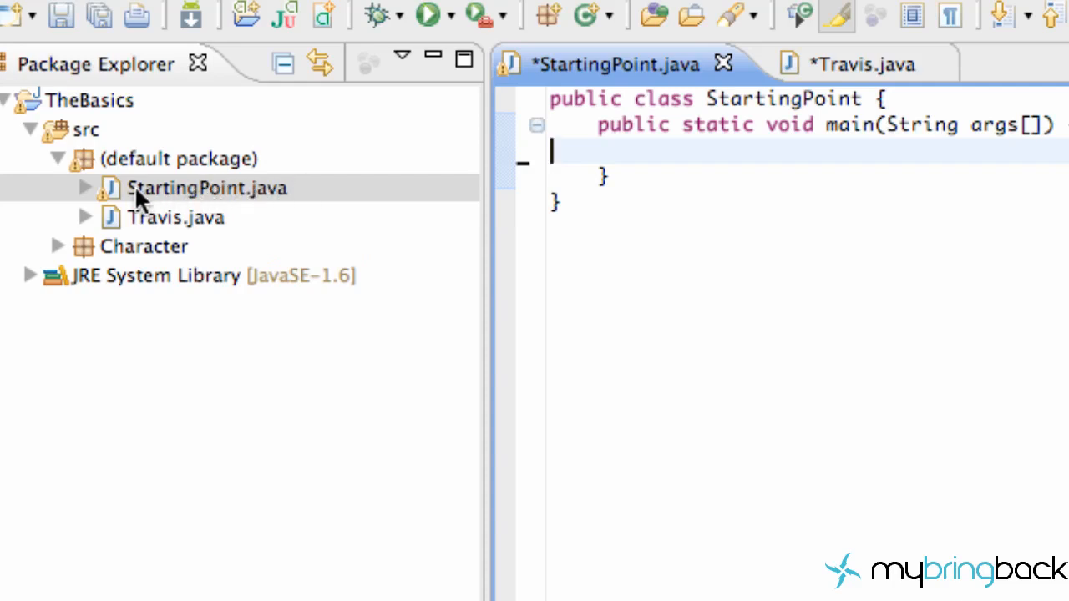
mouse_move(615, 154)
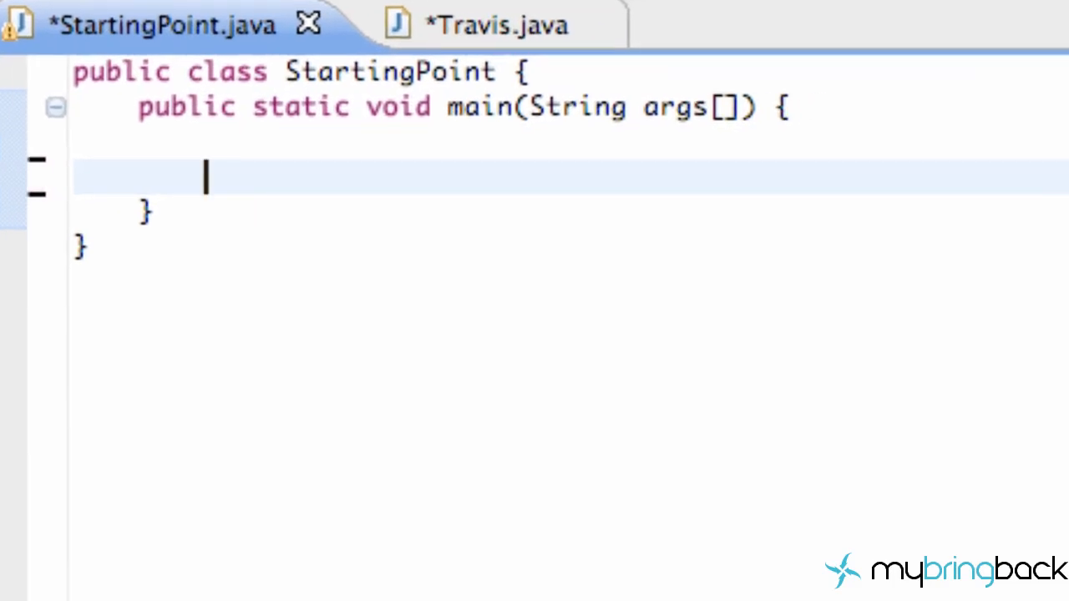
type("Travis")
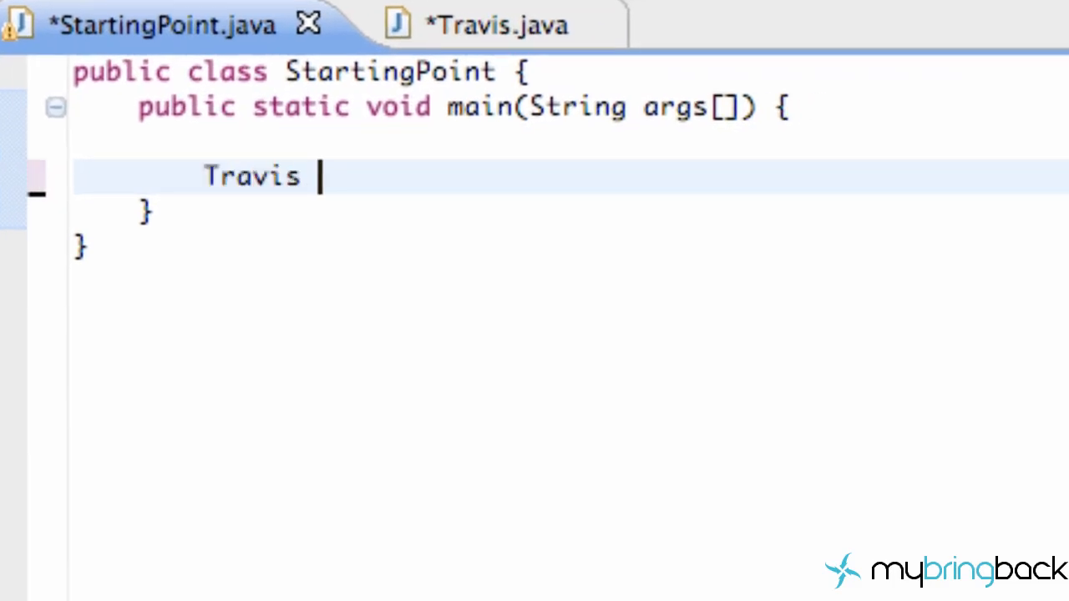
type("t = ne")
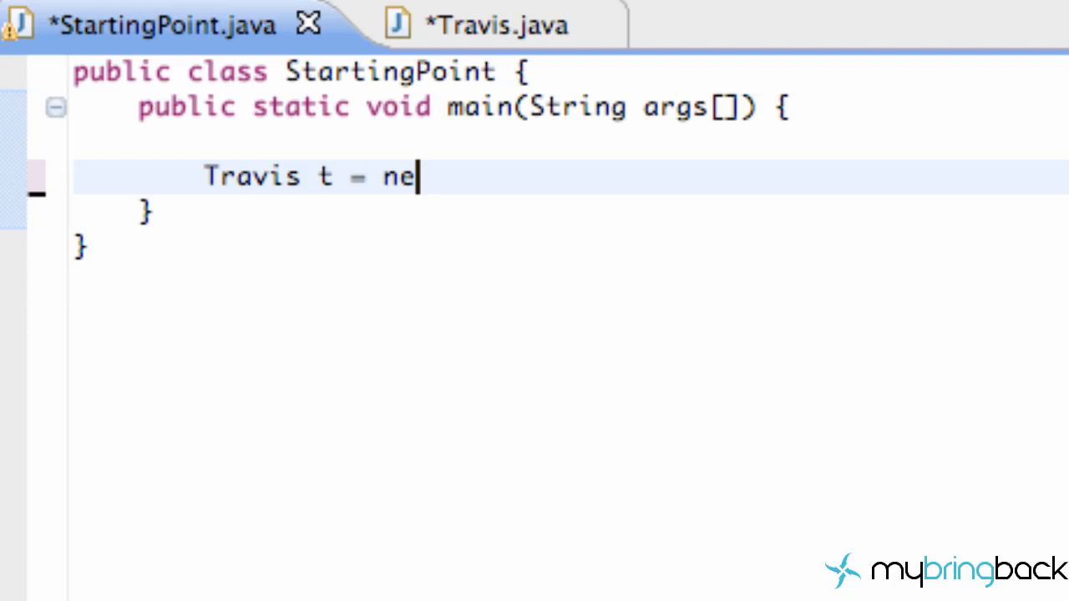
type("w Travis")
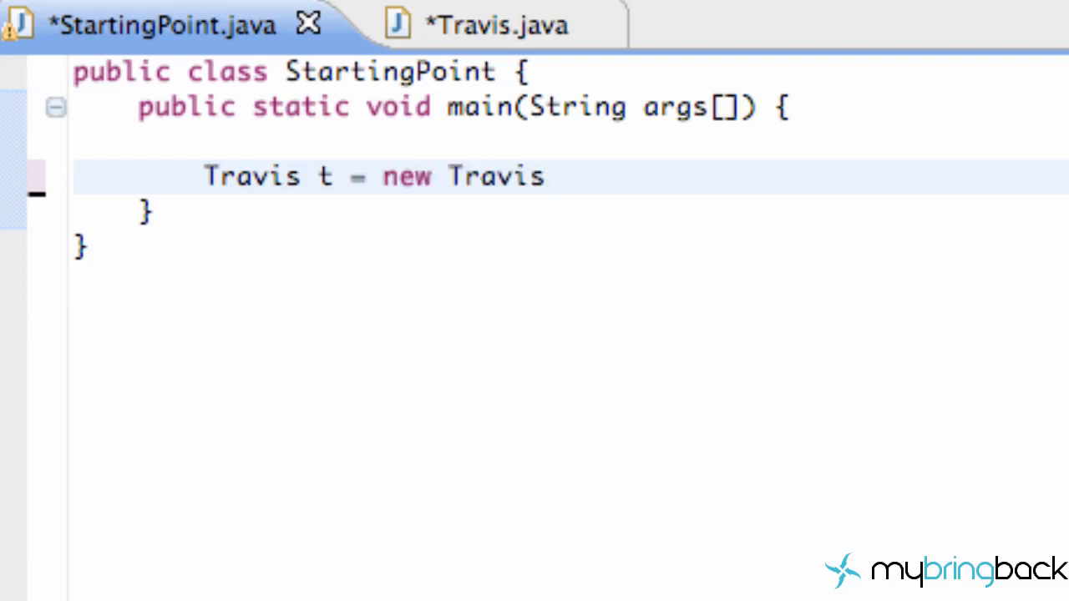
type("()")
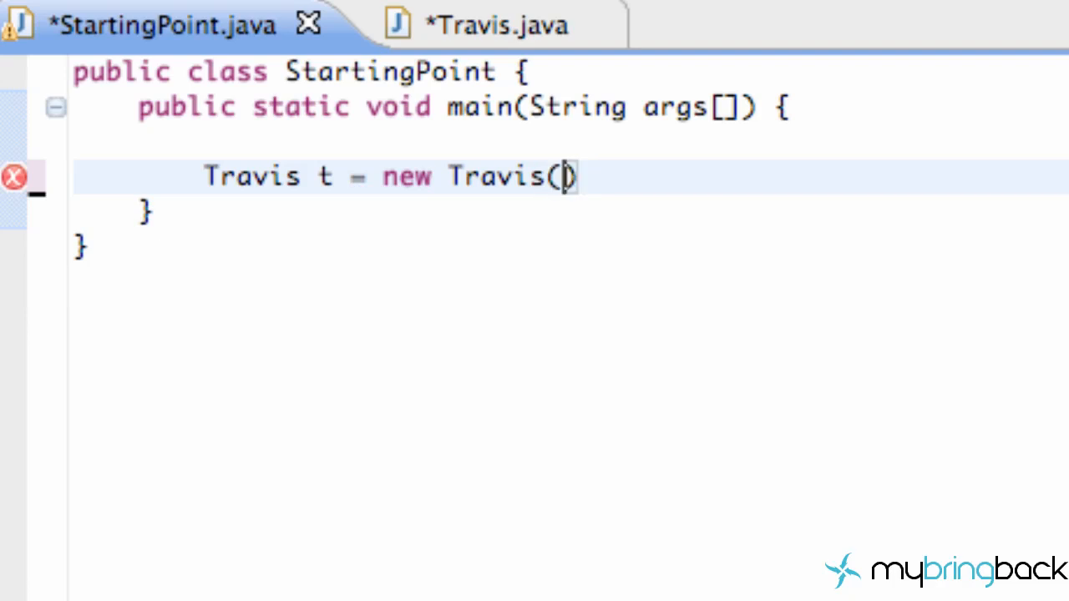
type("24);")
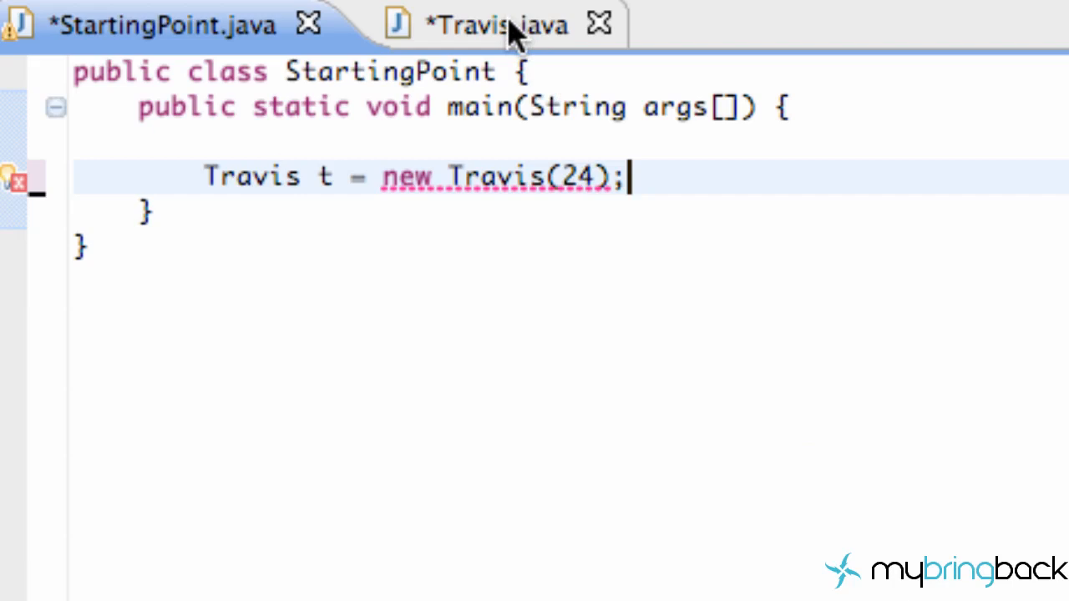
Switch to Travis.java, highlight the age parameter and start writing age in the constructor body
left_click(493, 23)
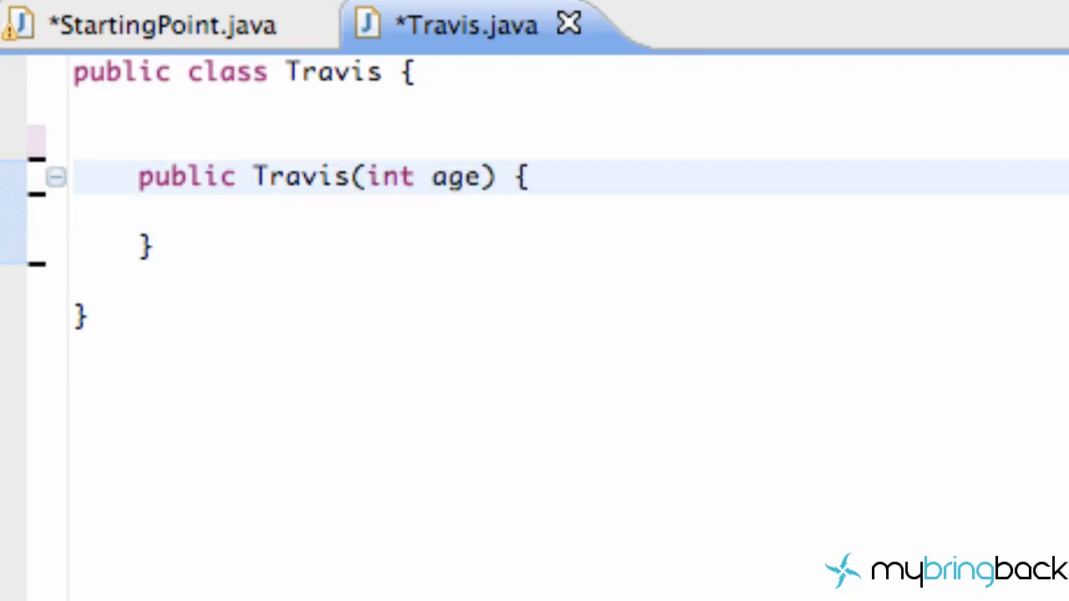
double_click(457, 177)
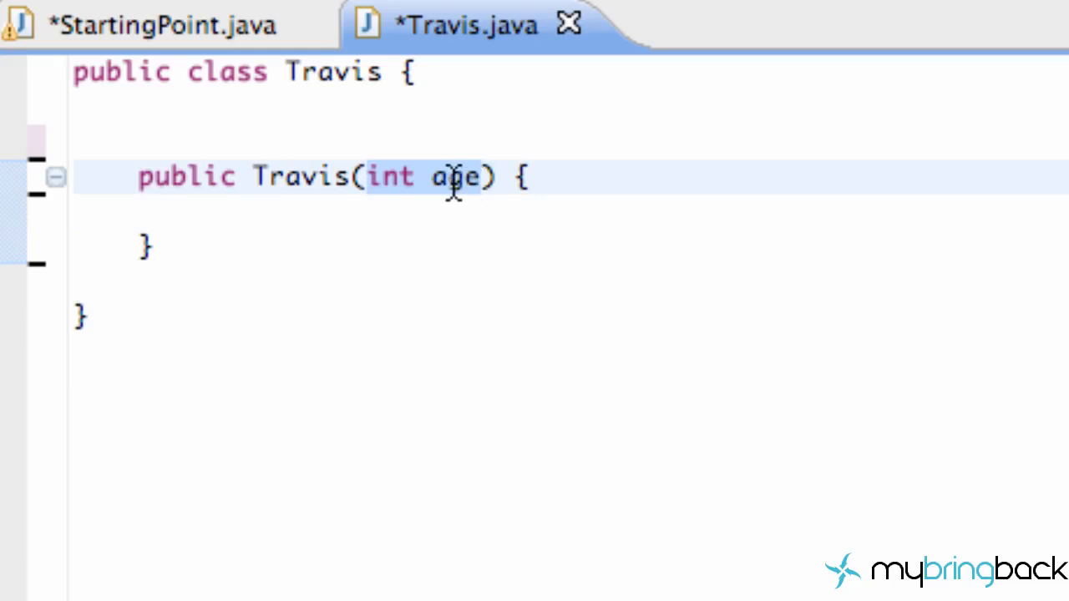
left_click(204, 214)
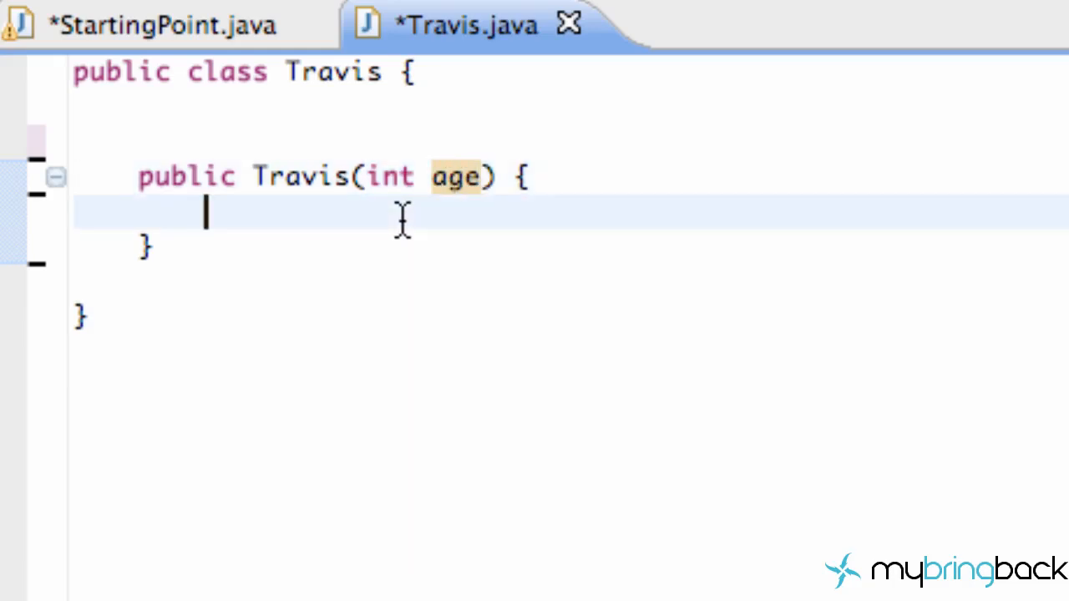
type("age")
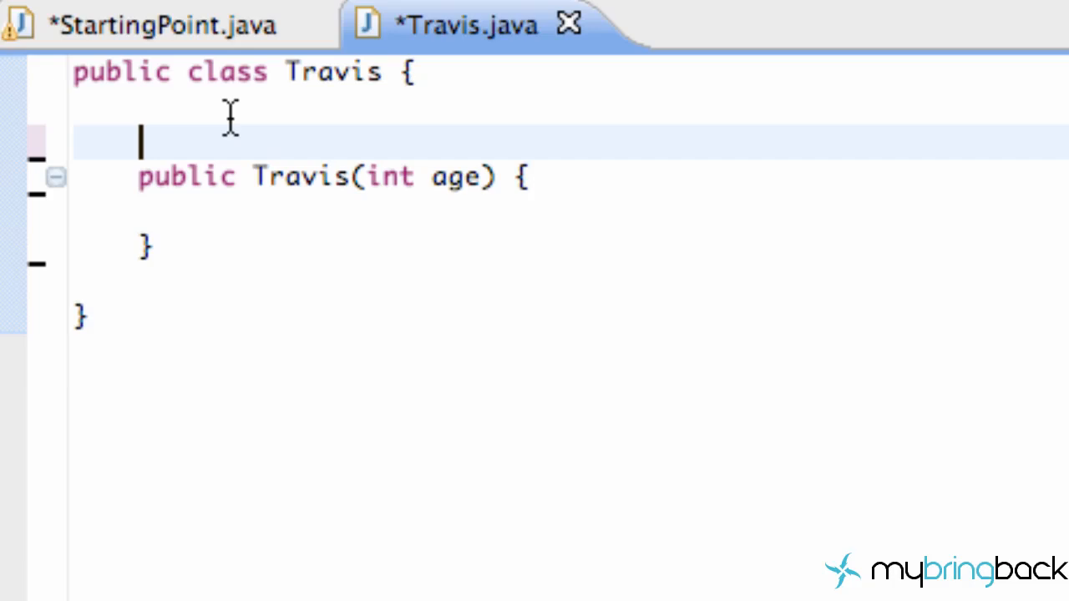
Declare the field int age; above the Travis constructor
type("int age;")
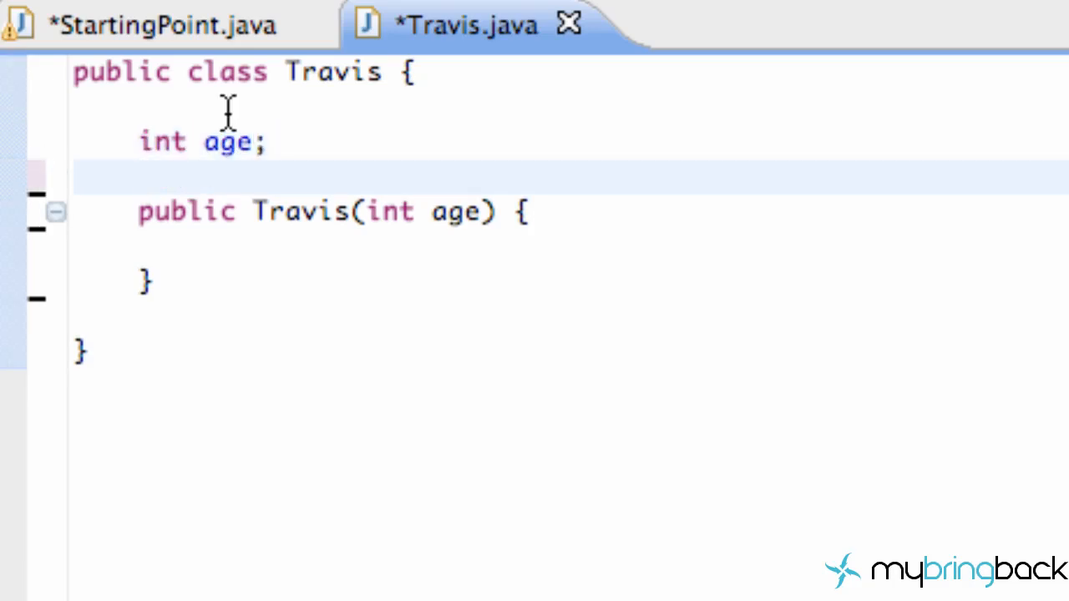
mouse_move(224, 142)
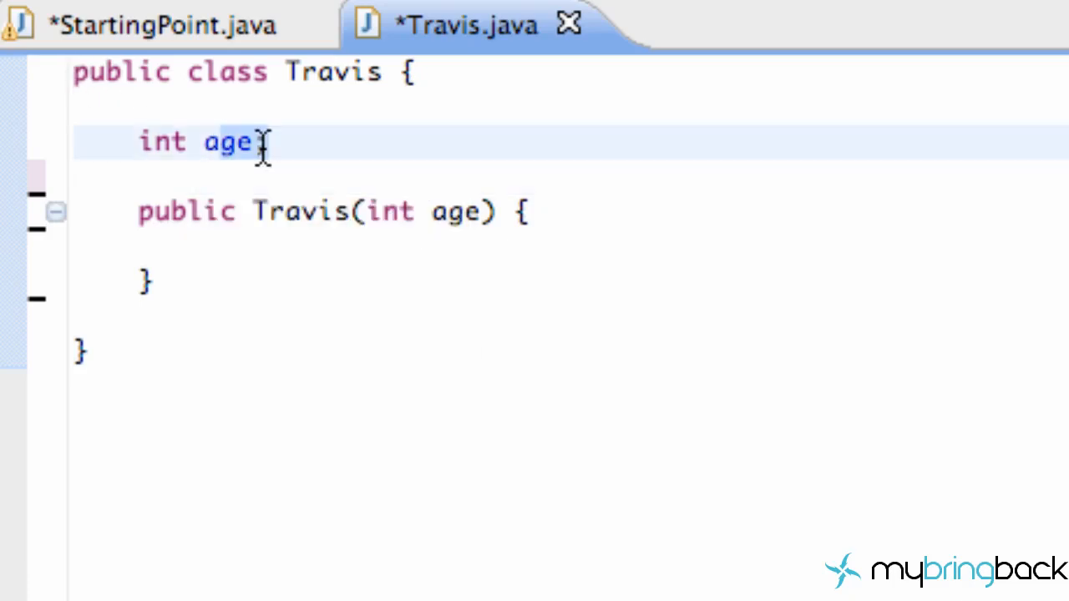
type(";")
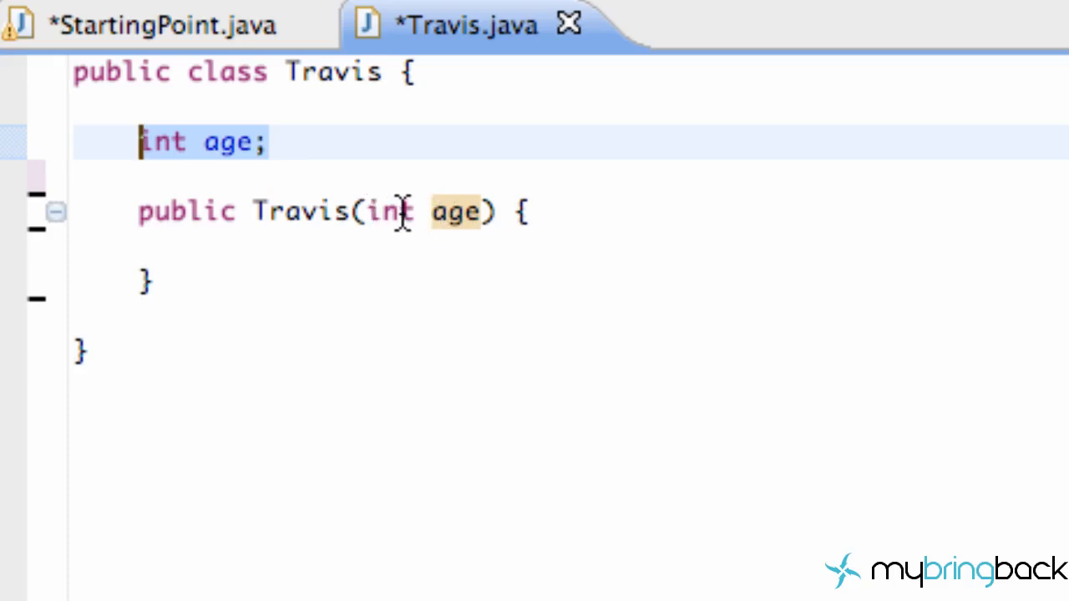
Assign this.age = age in the constructor and highlight the age field's usages
type("ag")
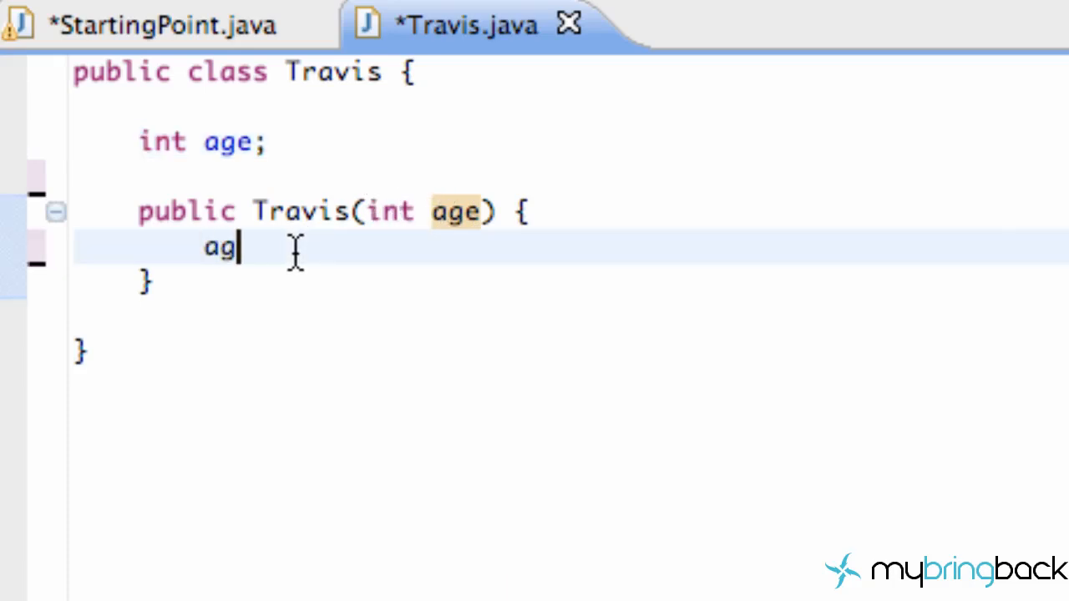
type("this.age = age;")
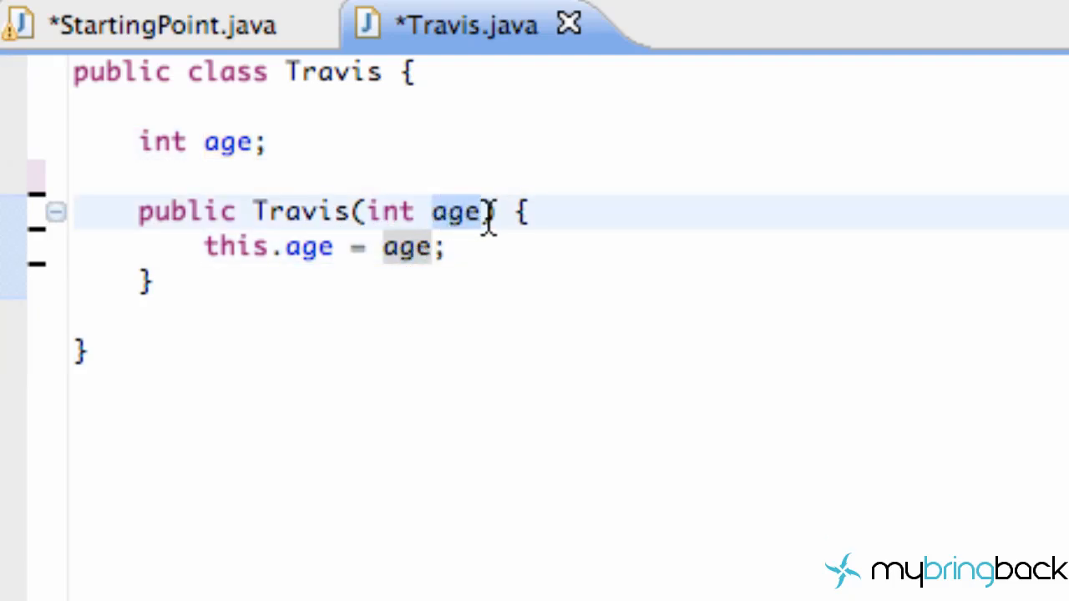
left_click(267, 140)
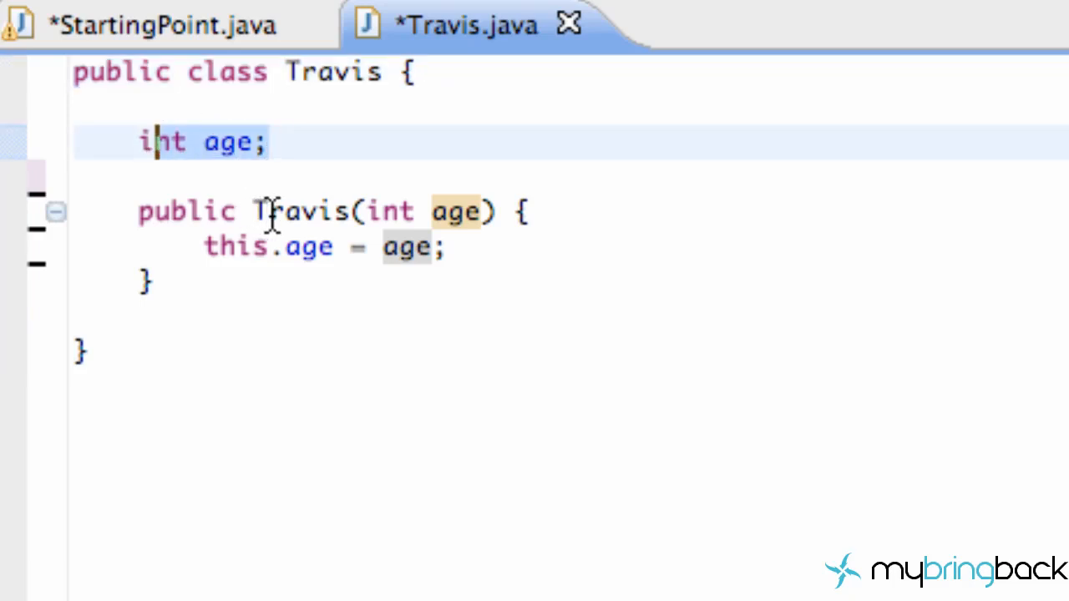
mouse_move(284, 210)
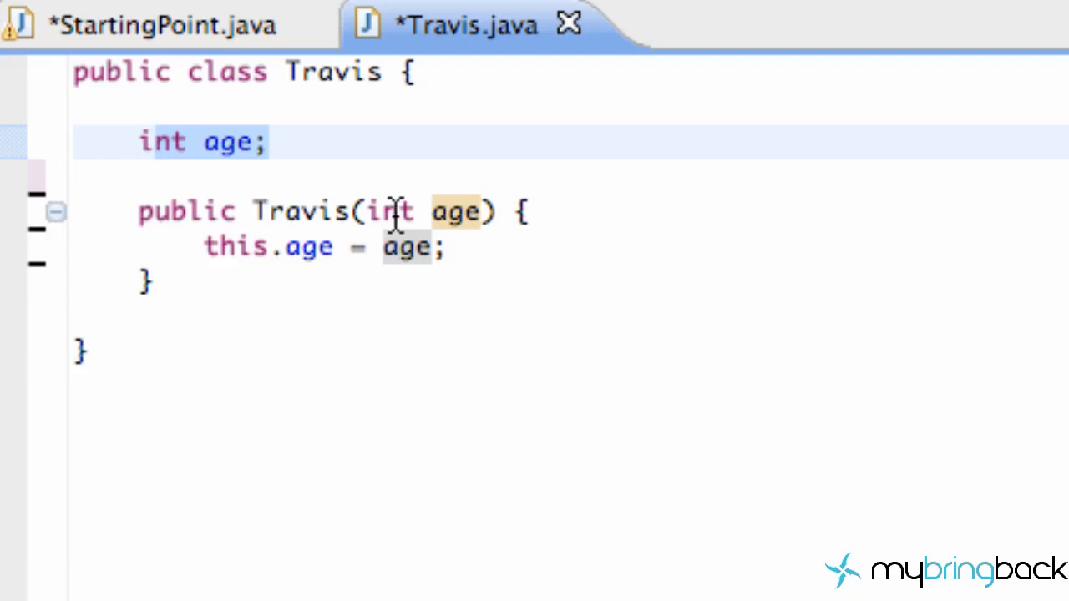
Highlight the age parameter's usages, then select the age field name for renaming to a
left_click(153, 140)
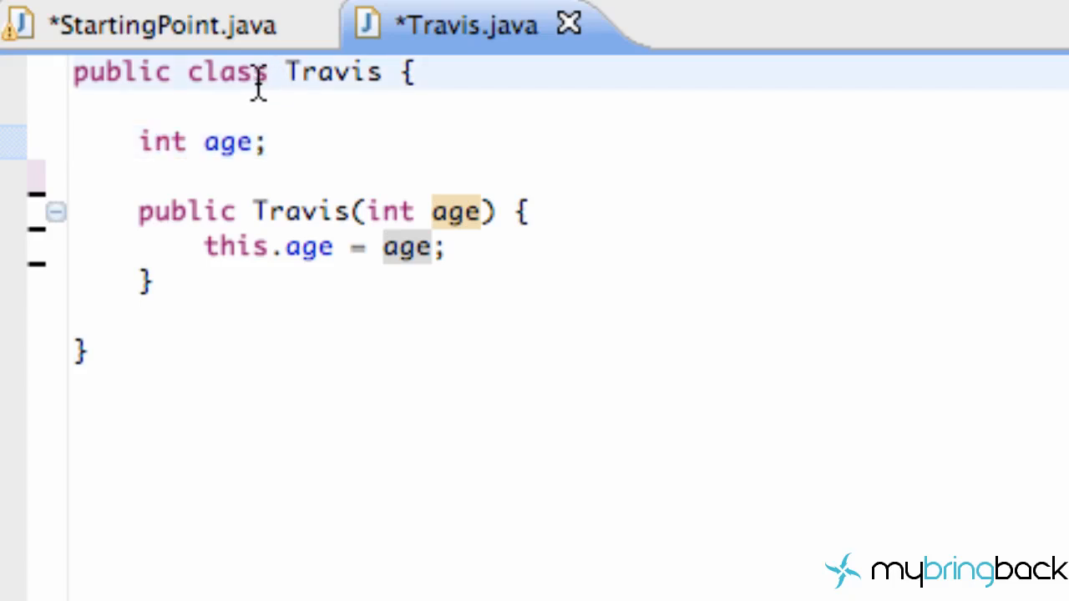
left_click(225, 140)
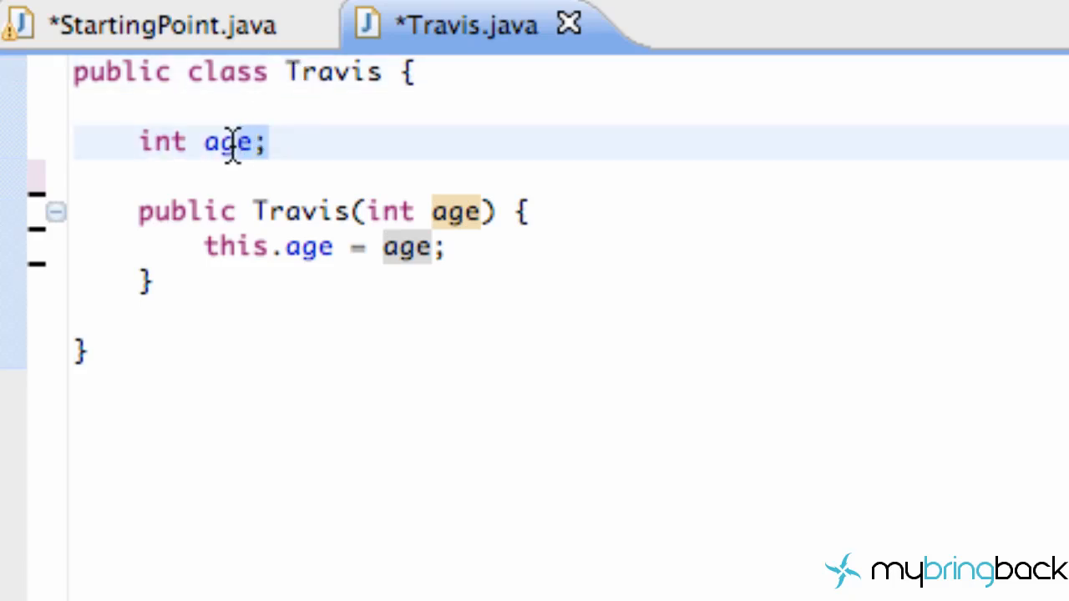
double_click(226, 140)
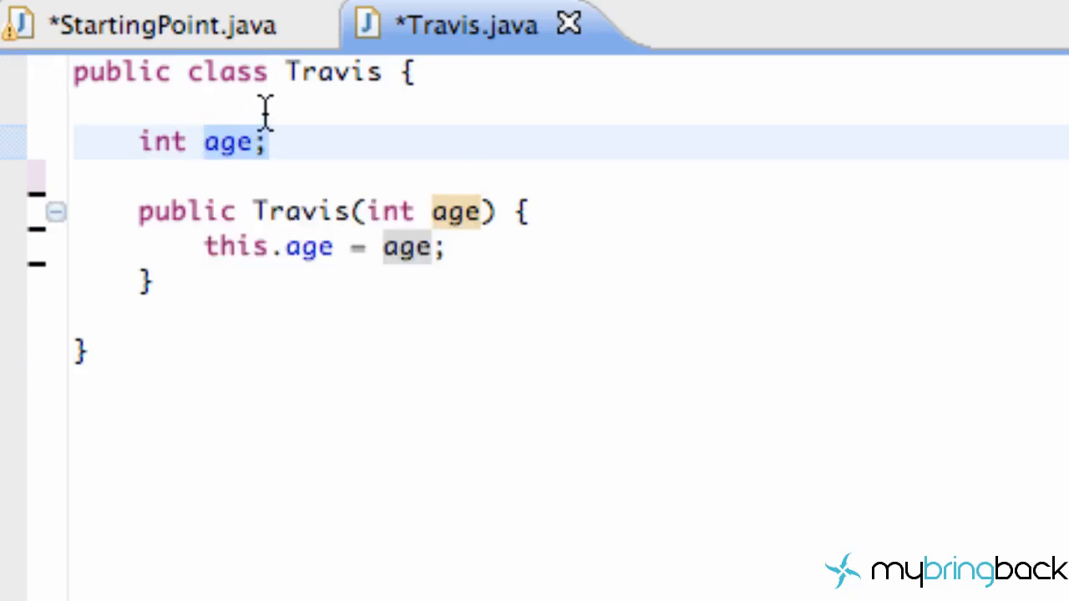
left_click(226, 248)
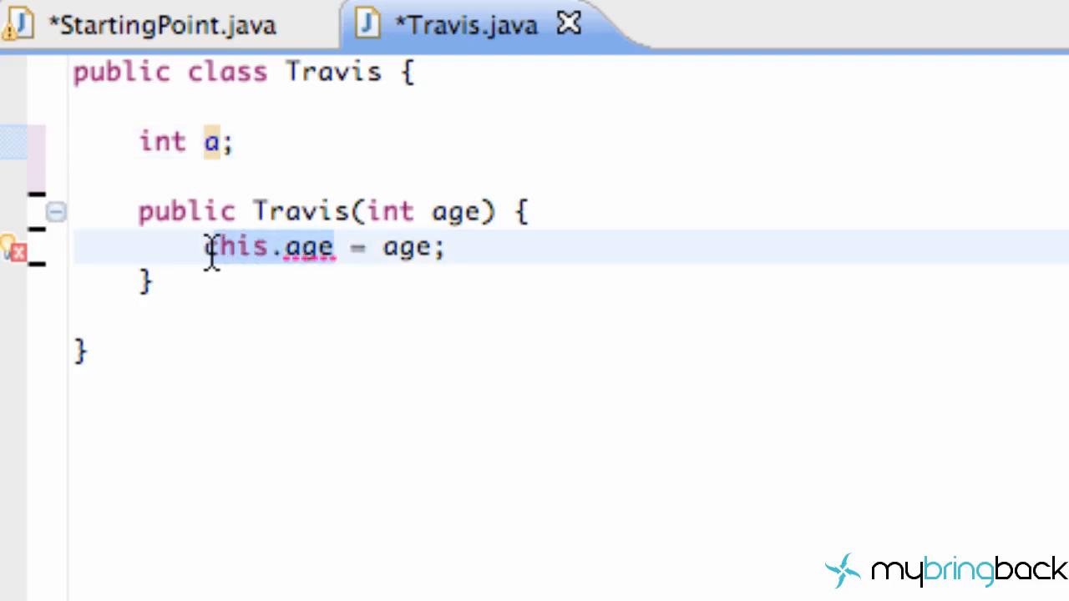
Restore the field name to age and rewrite the constructor body down to this
type("a")
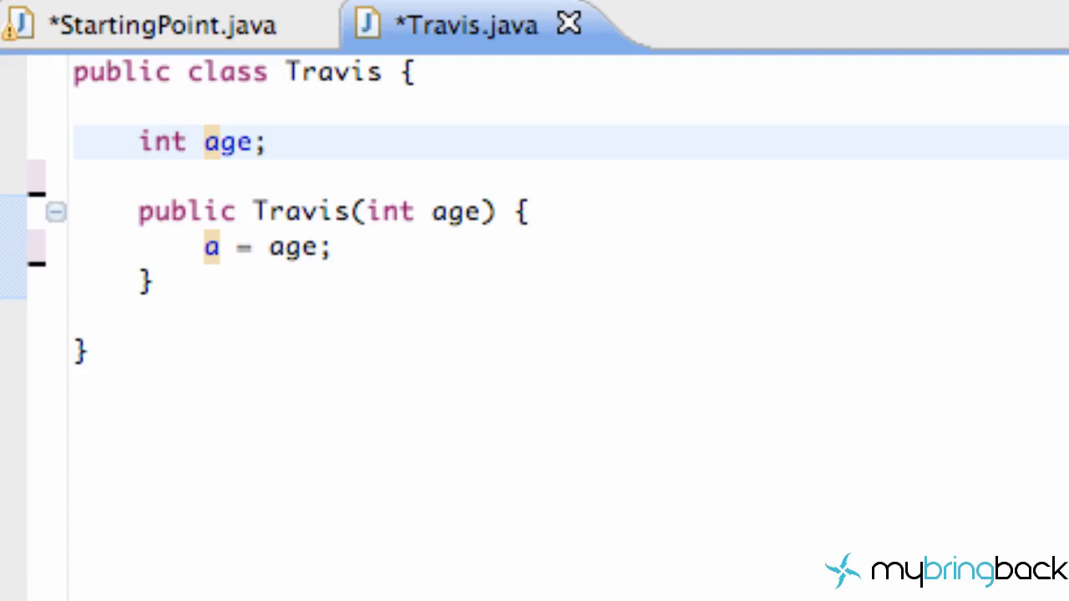
type("ge")
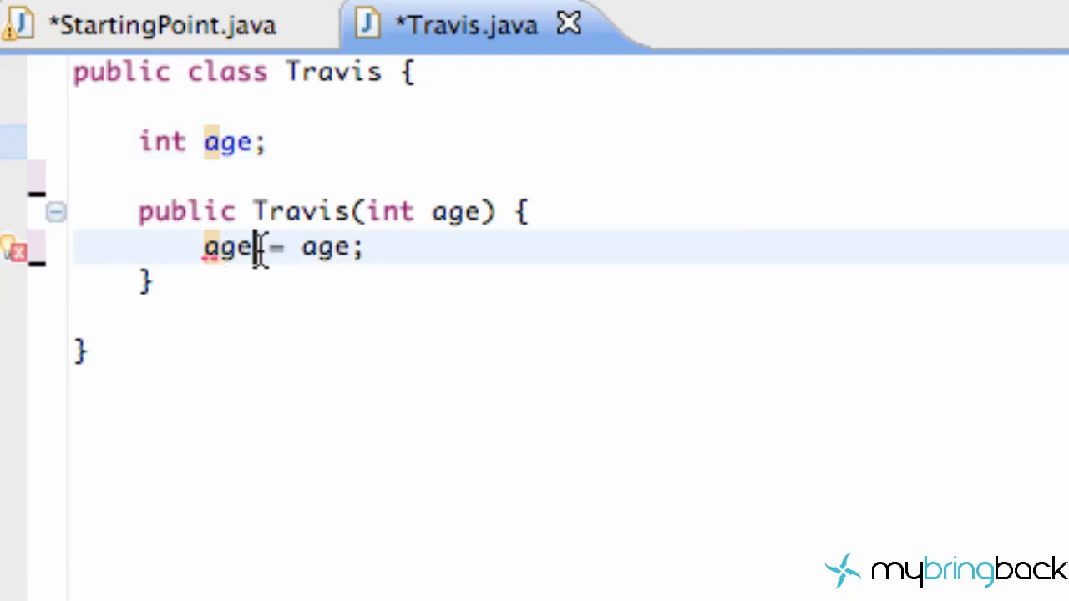
type("this.")
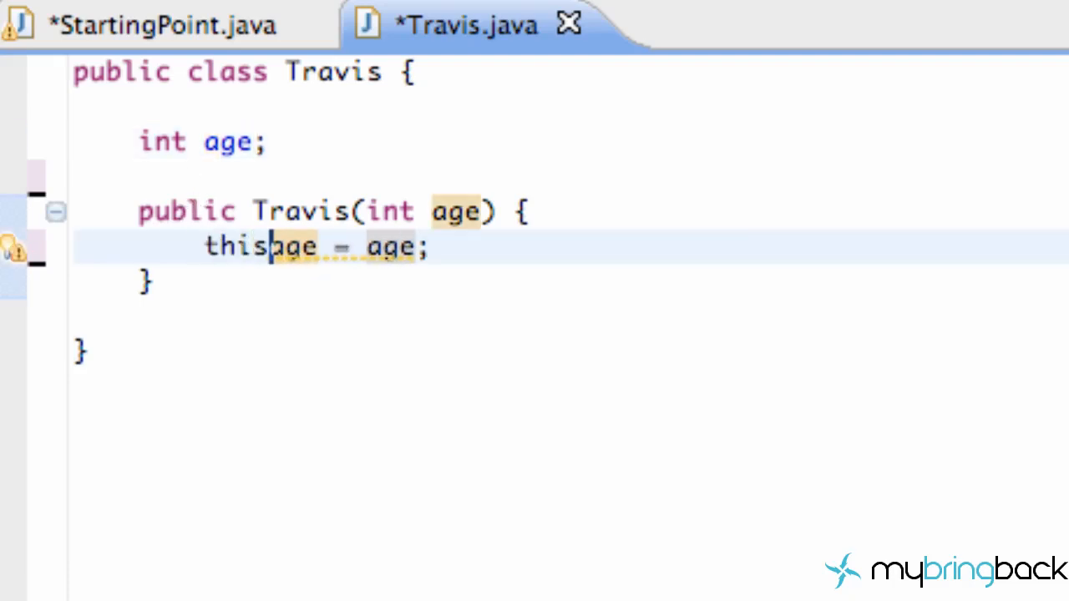
type(".")
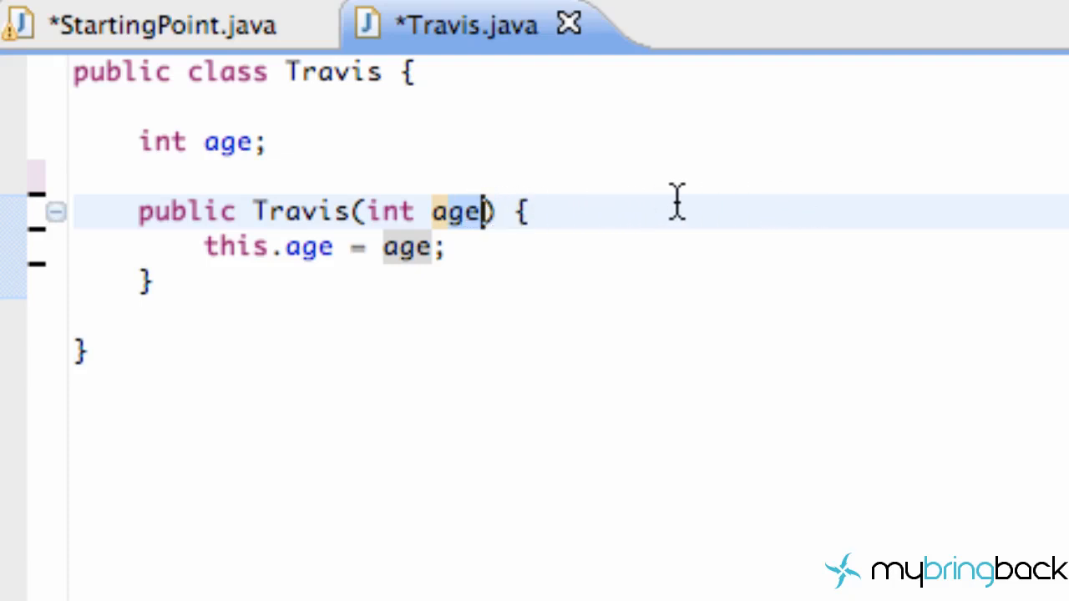
mouse_move(651, 201)
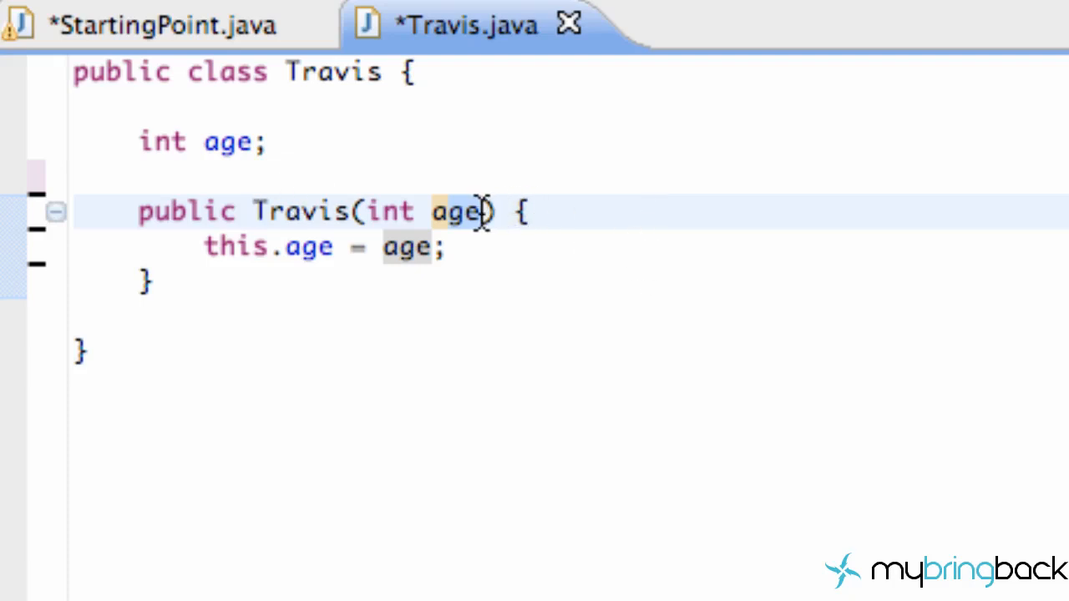
mouse_move(552, 226)
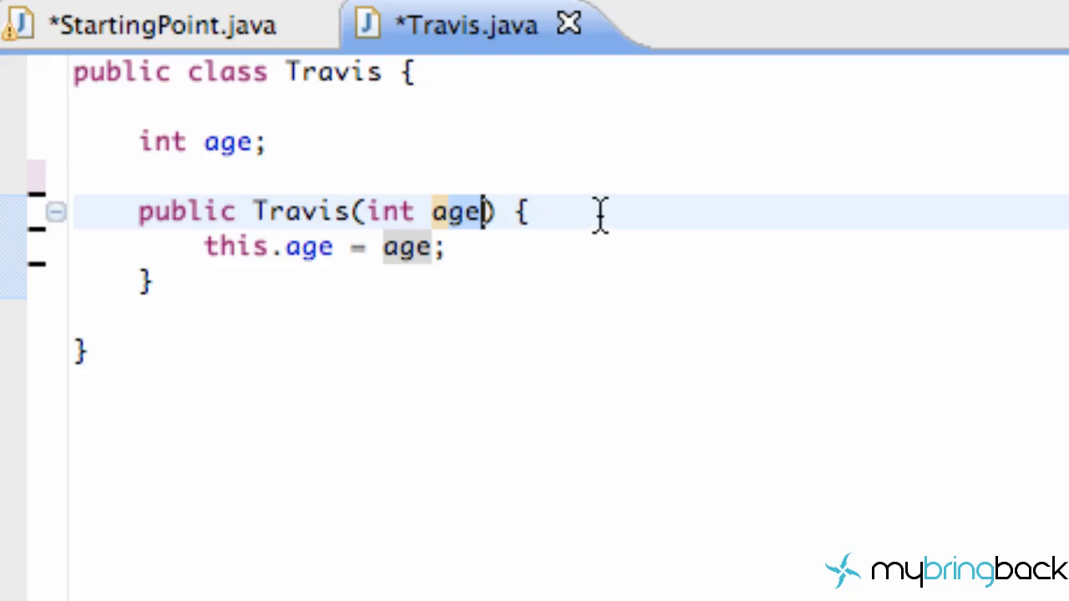
mouse_move(120, 131)
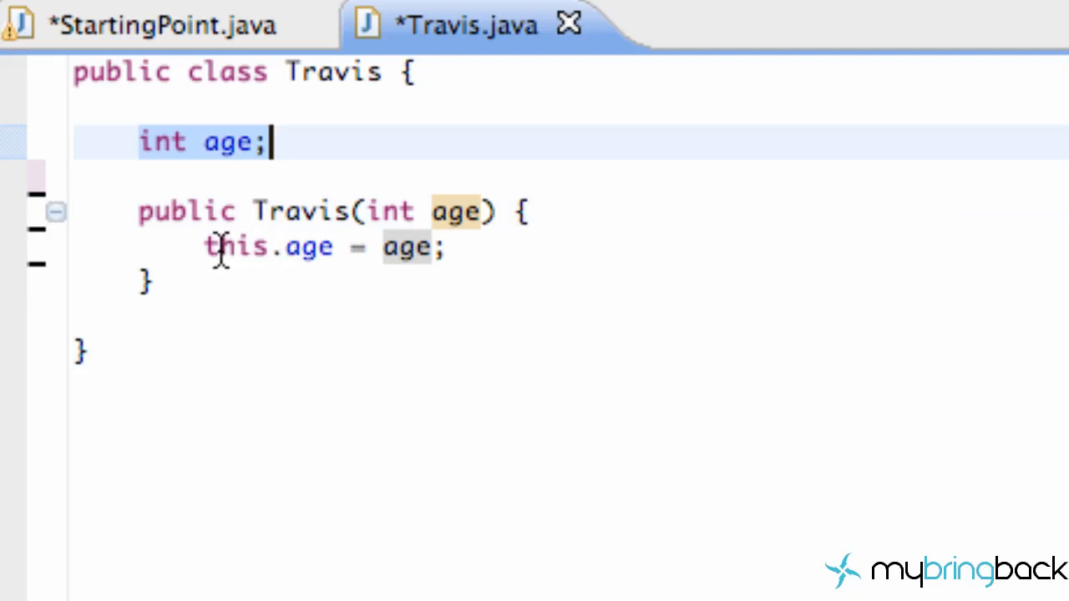
mouse_move(321, 142)
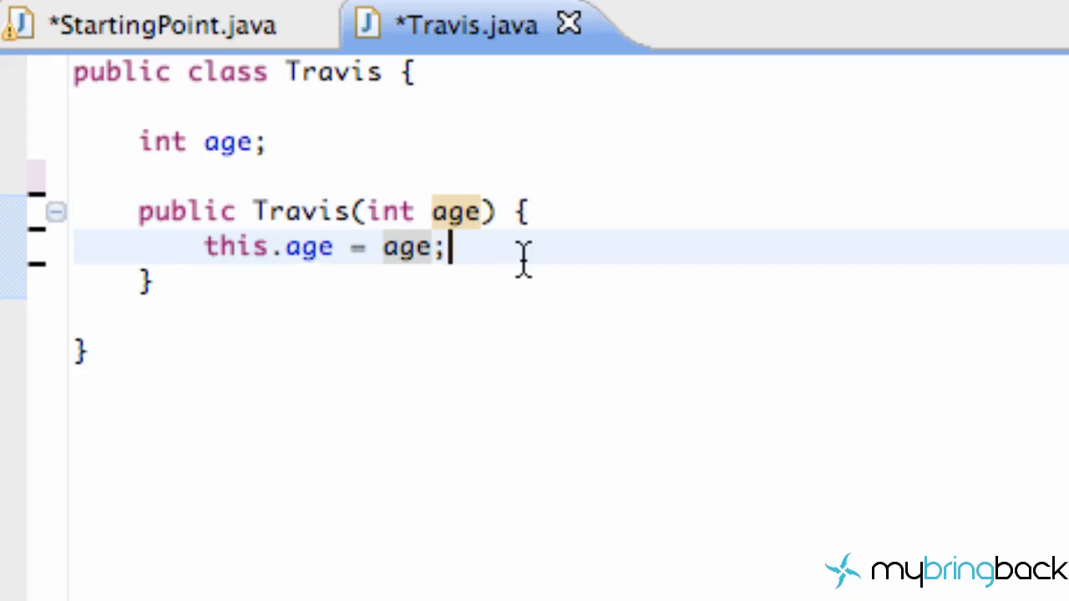
mouse_move(431, 259)
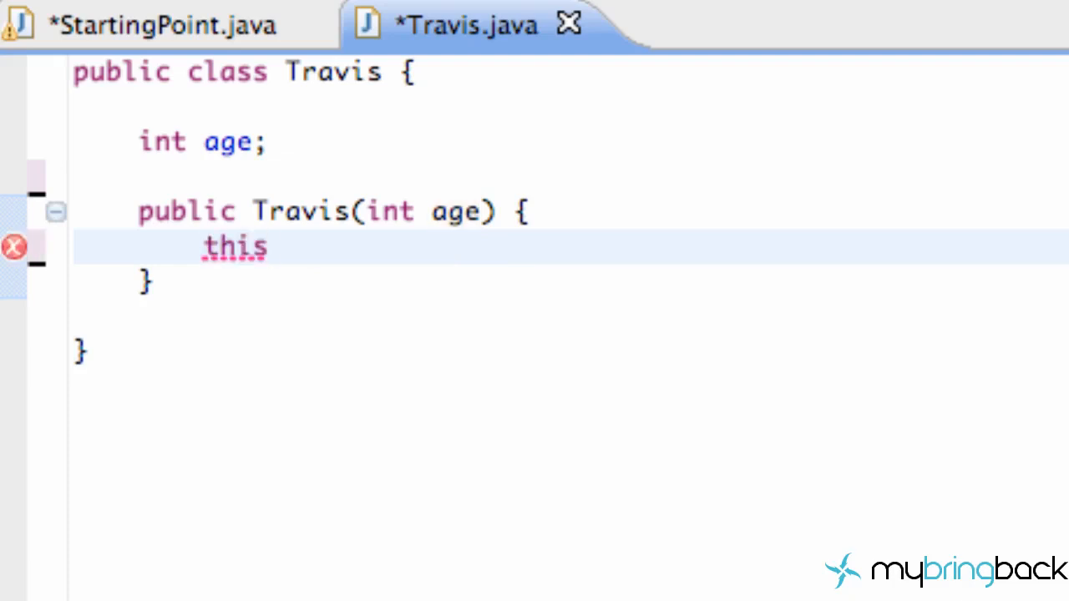
Complete the constructor call as this(age, "Travis");
type("(age)")
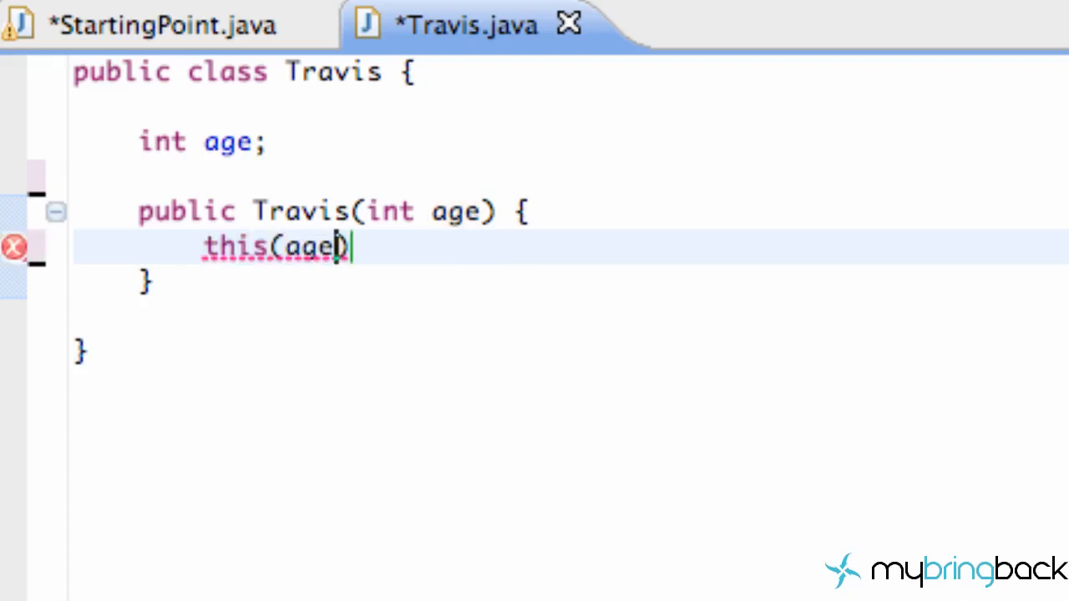
type(", \"S\"")
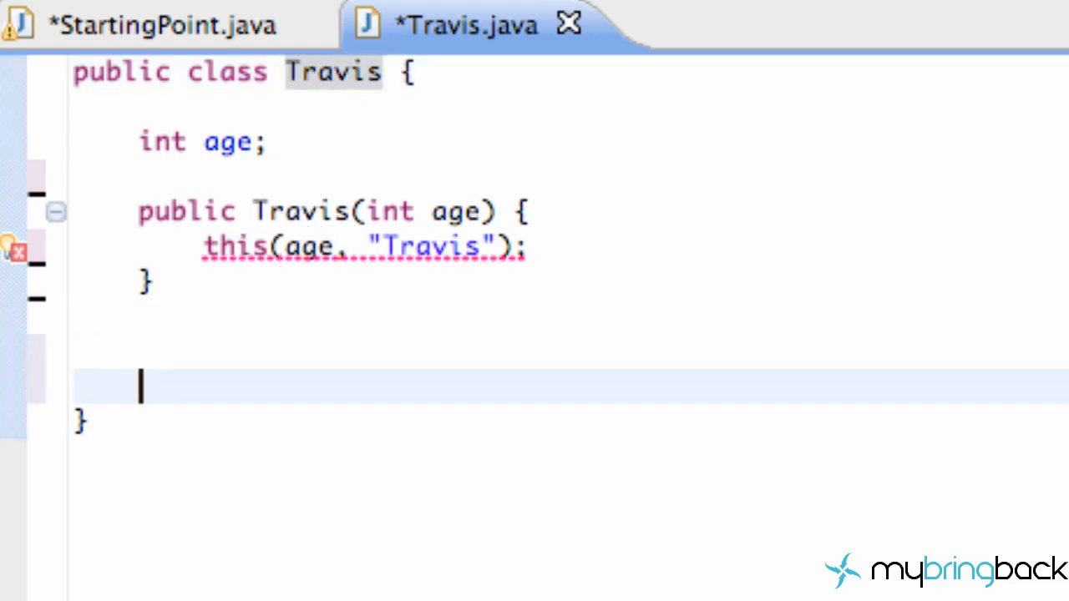
Insert a constructor stub via content assist and give it parameters int age, String name
key("ctrl+space")
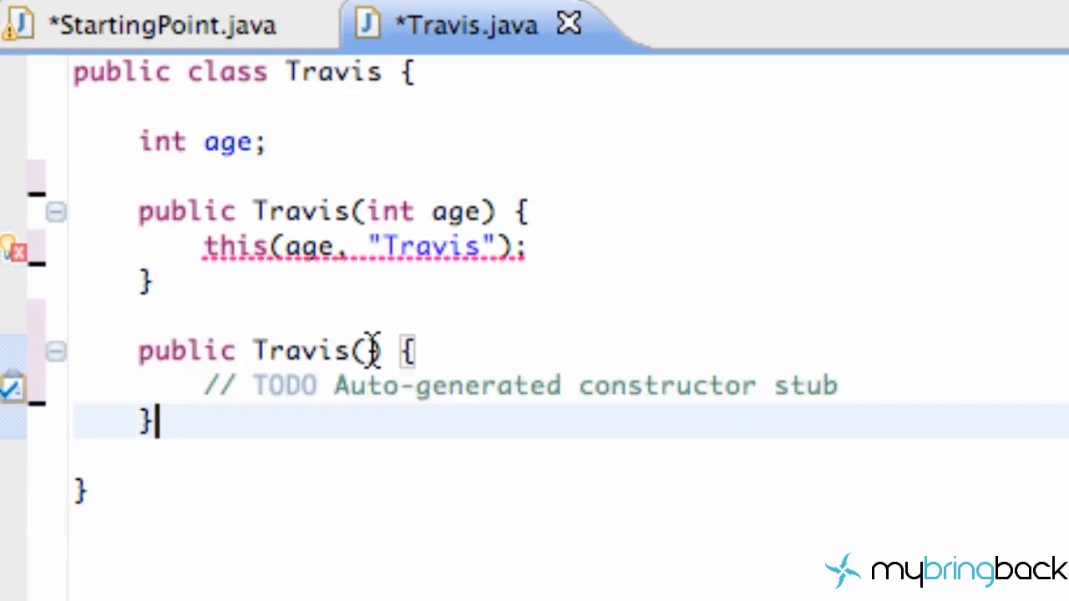
type("int age,")
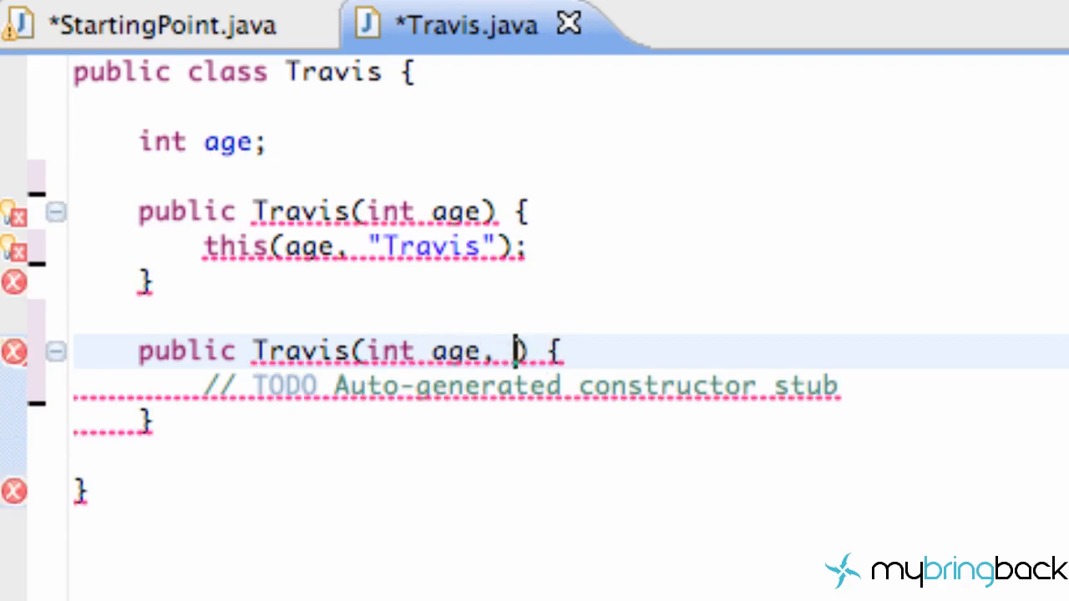
type("String t")
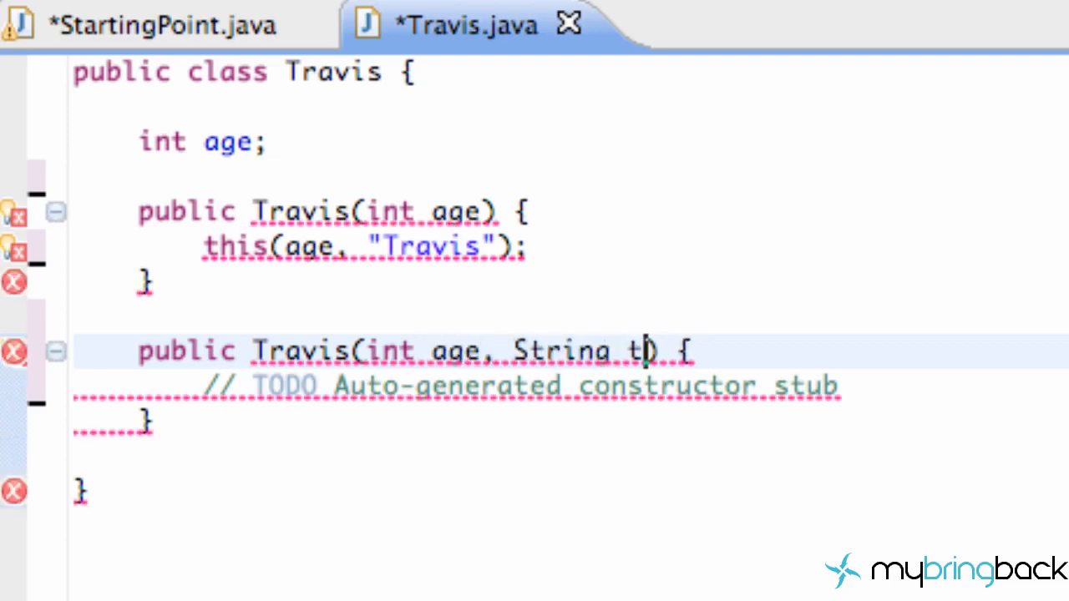
type("ame")
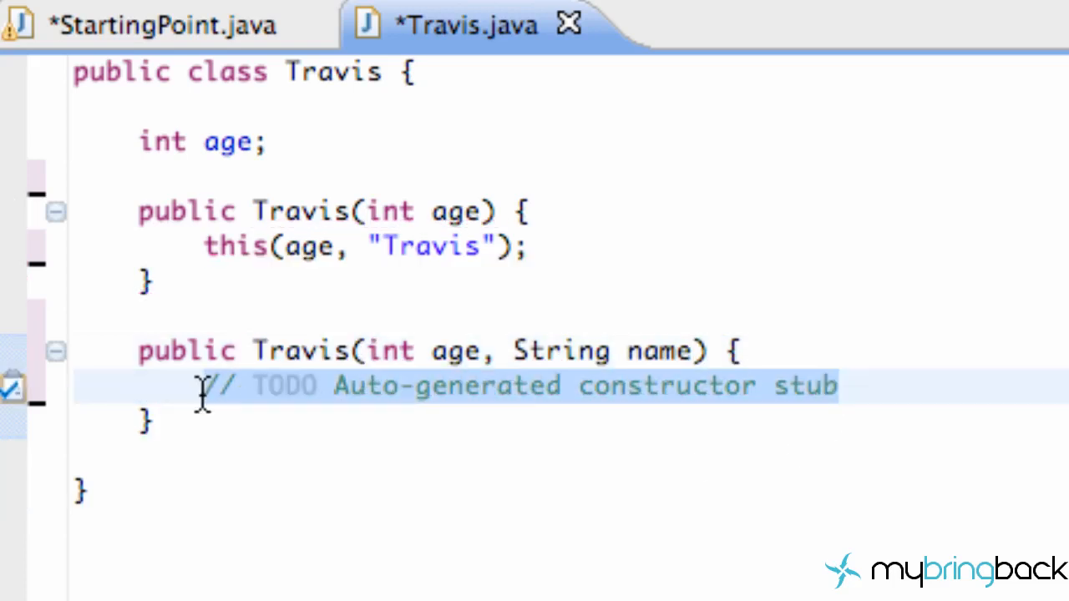
left_click(158, 24)
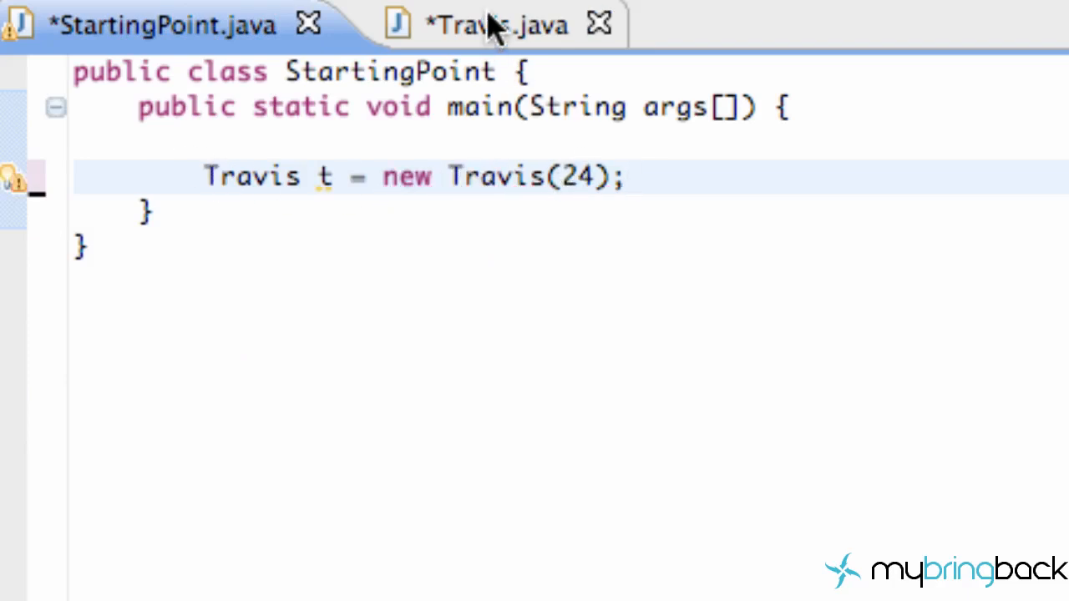
Return to Travis.java and place the cursor in the second constructor's emptied body
left_click(468, 25)
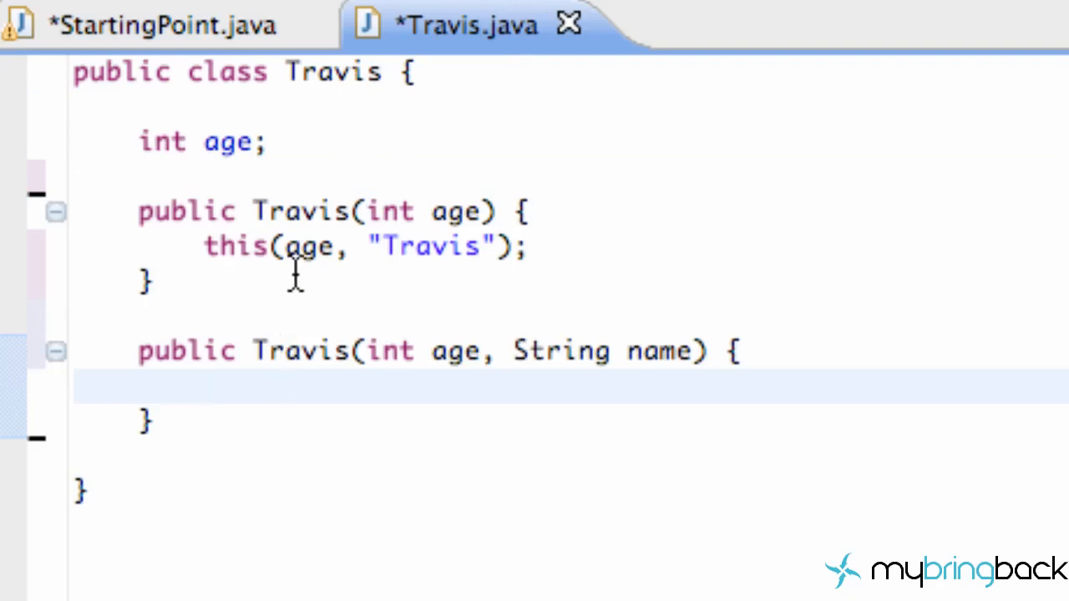
left_click(204, 388)
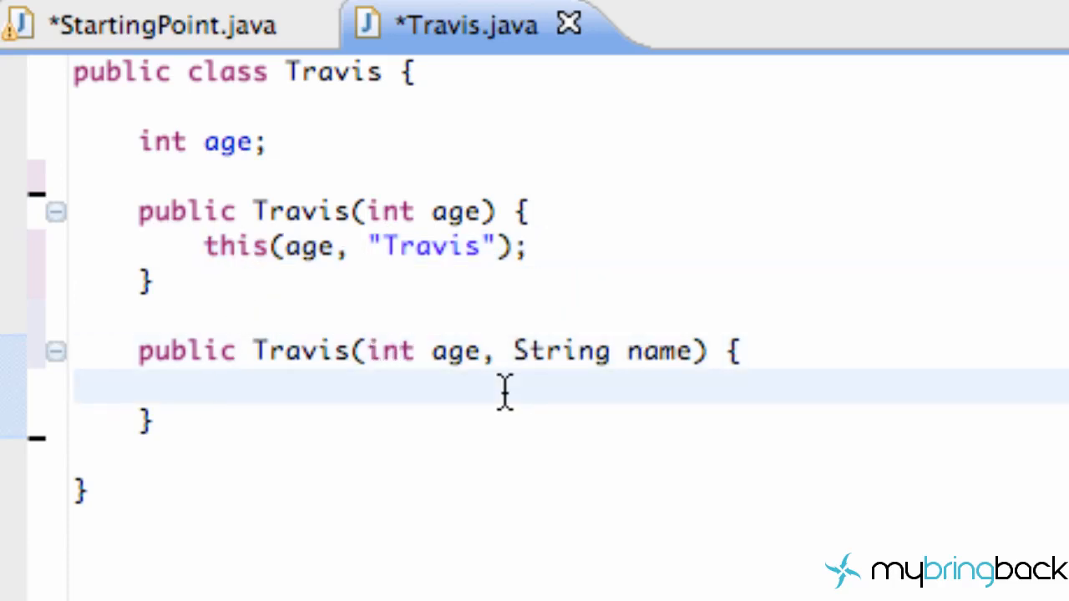
Write System.out.print(name + " " + age); in the second constructor
type("Sys")
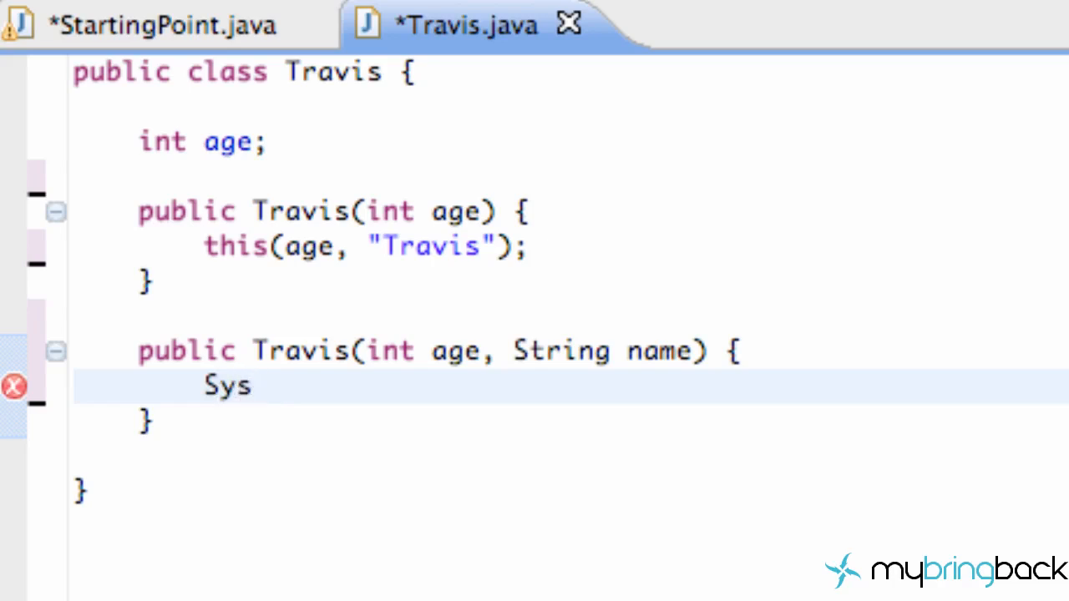
type("tem.o")
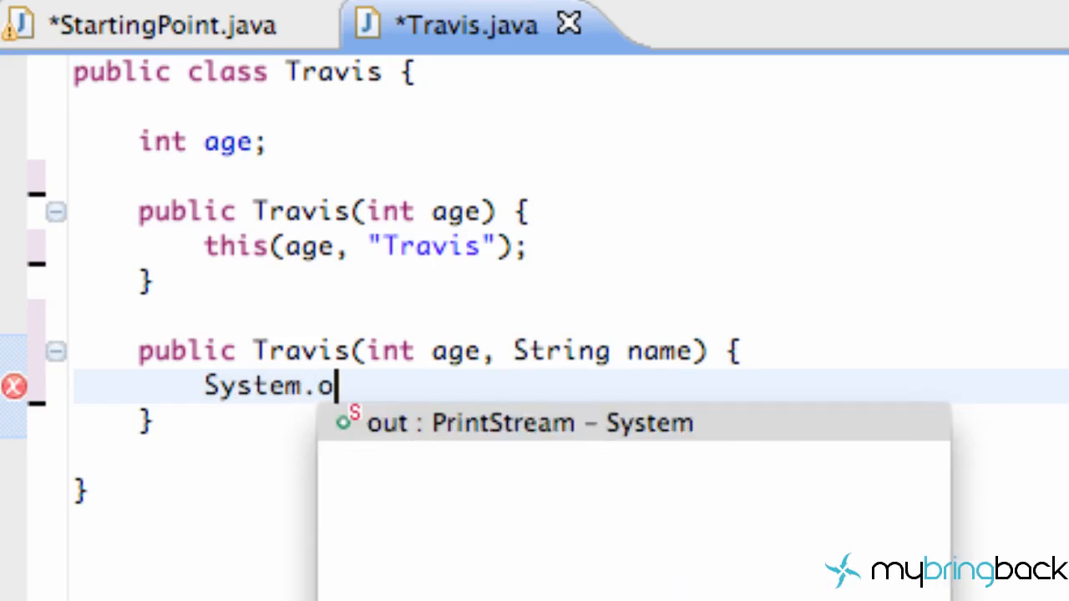
type("ut.print")
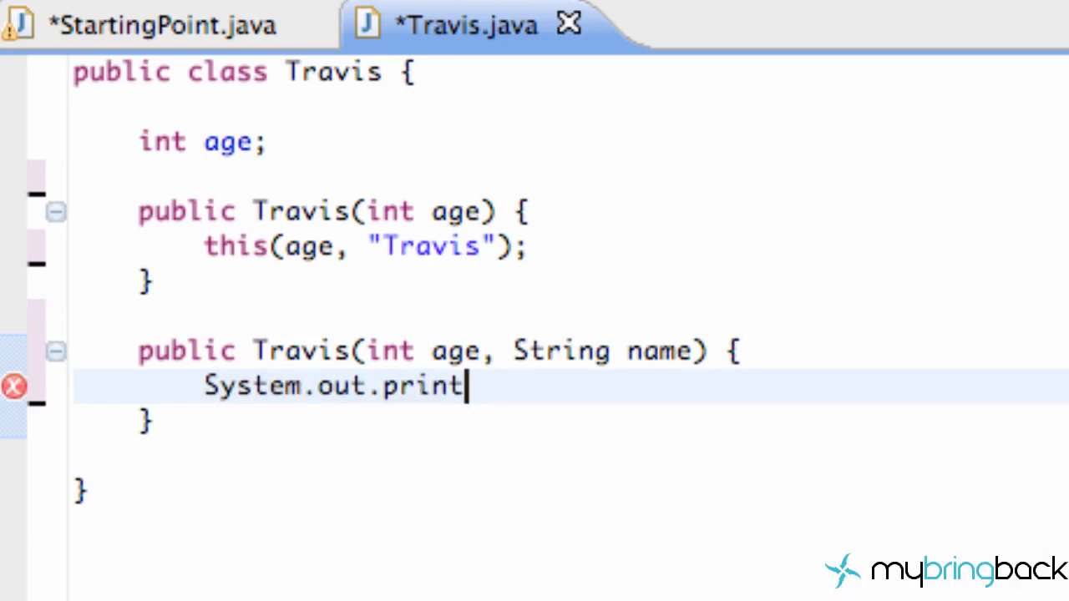
type("()")
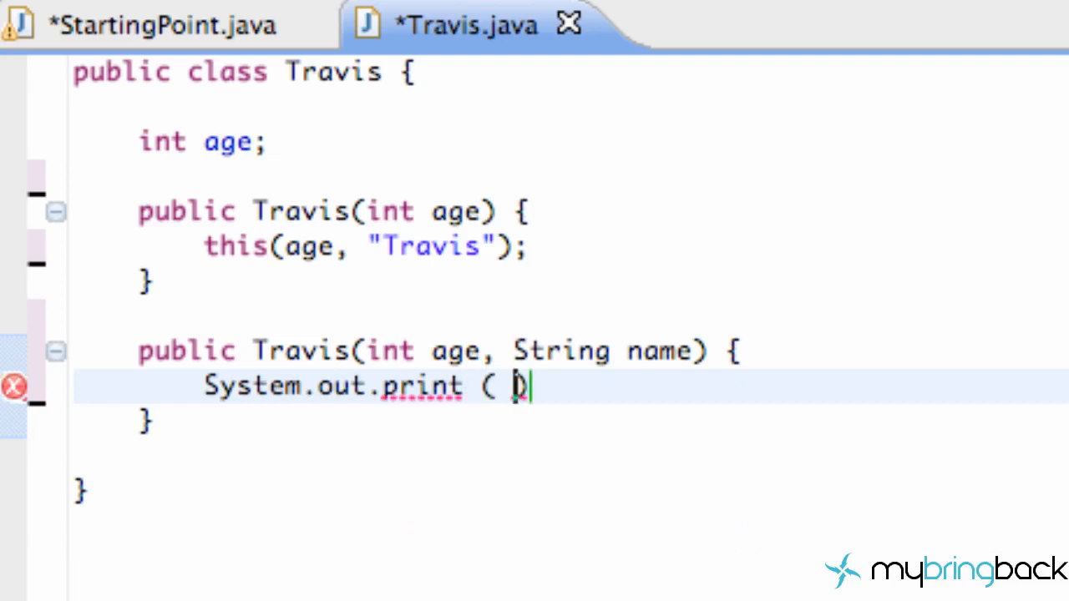
type("name + \"\"")
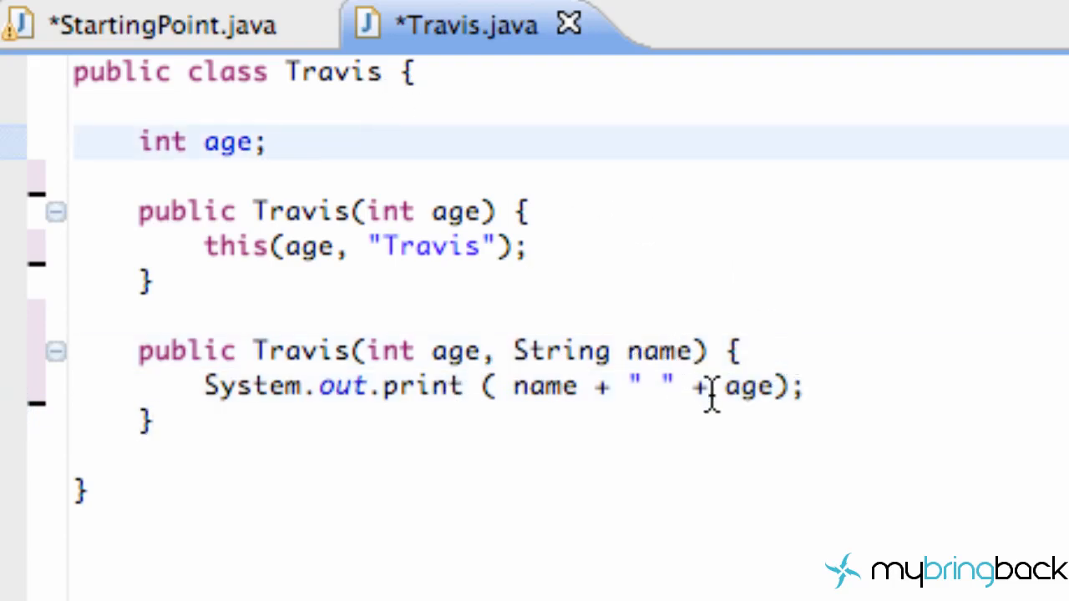
Add 'this.age = age;' as the first line of the second Travis constructor
left_click(749, 351)
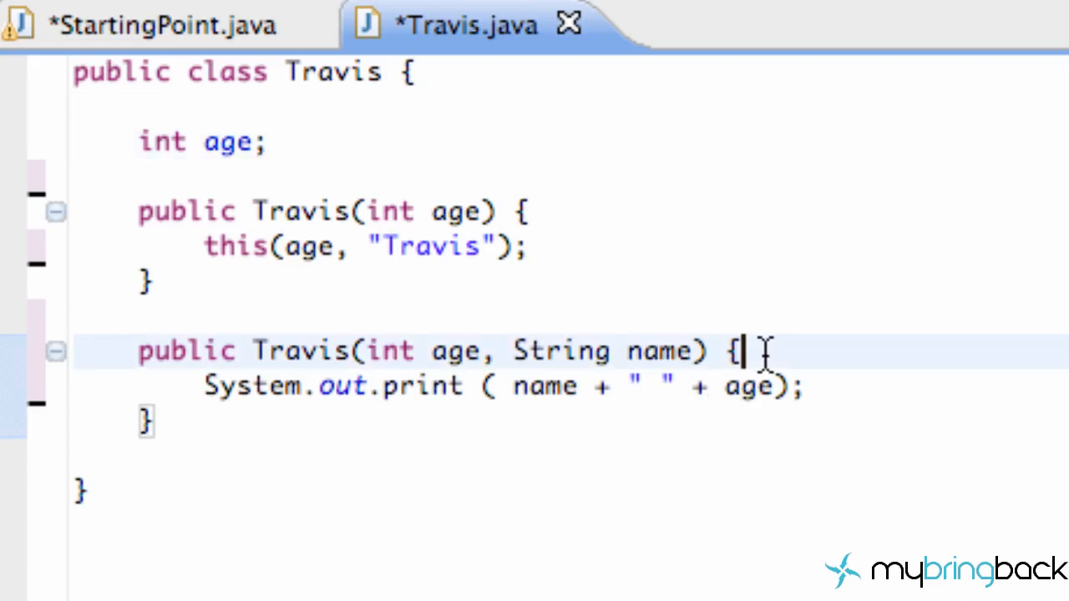
type("thi")
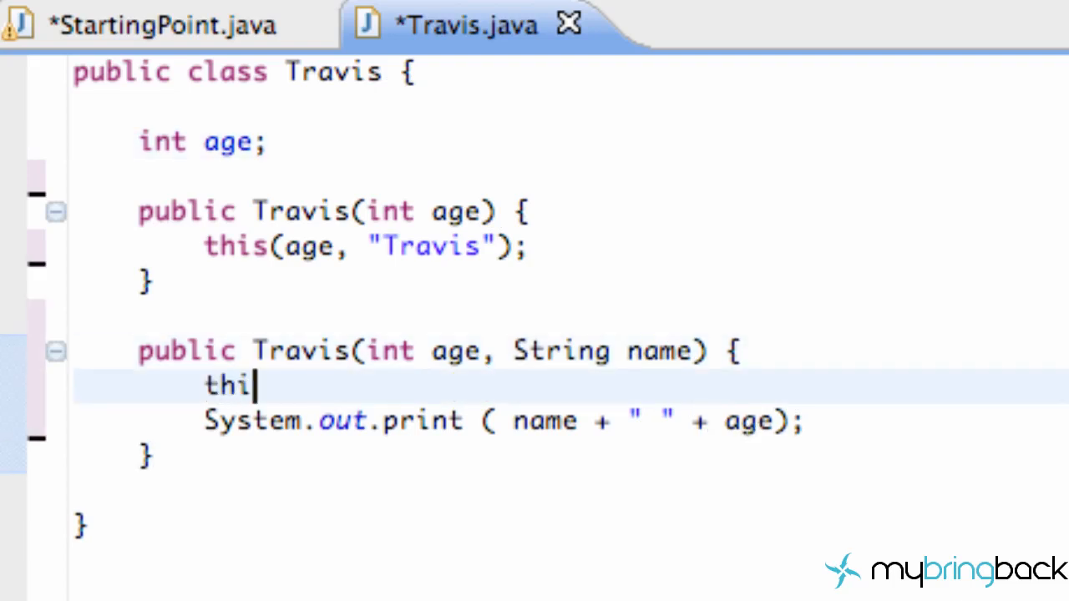
type("s.age =")
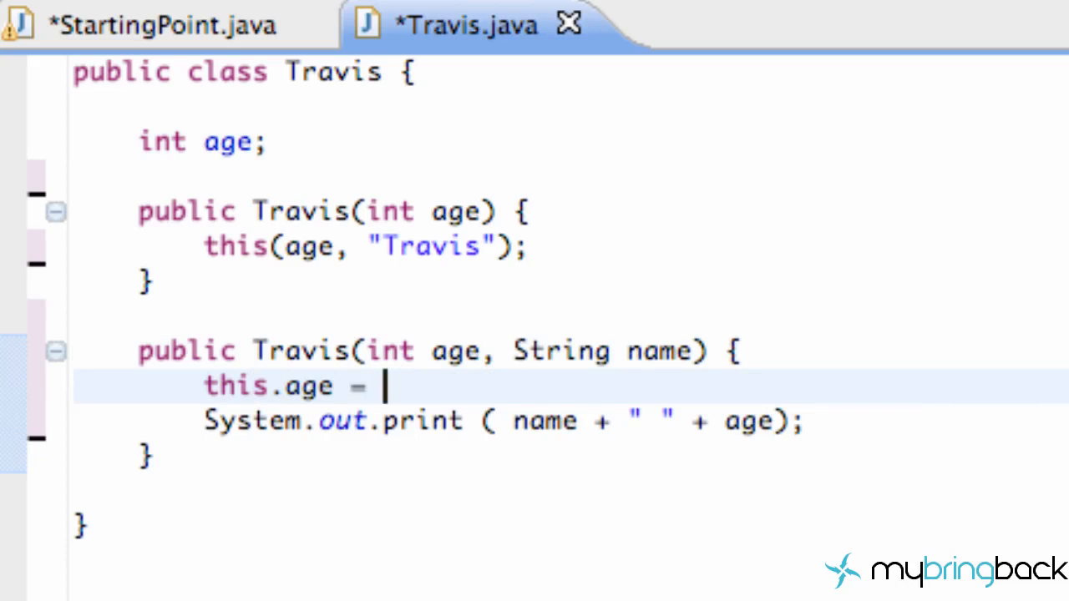
type("age;")
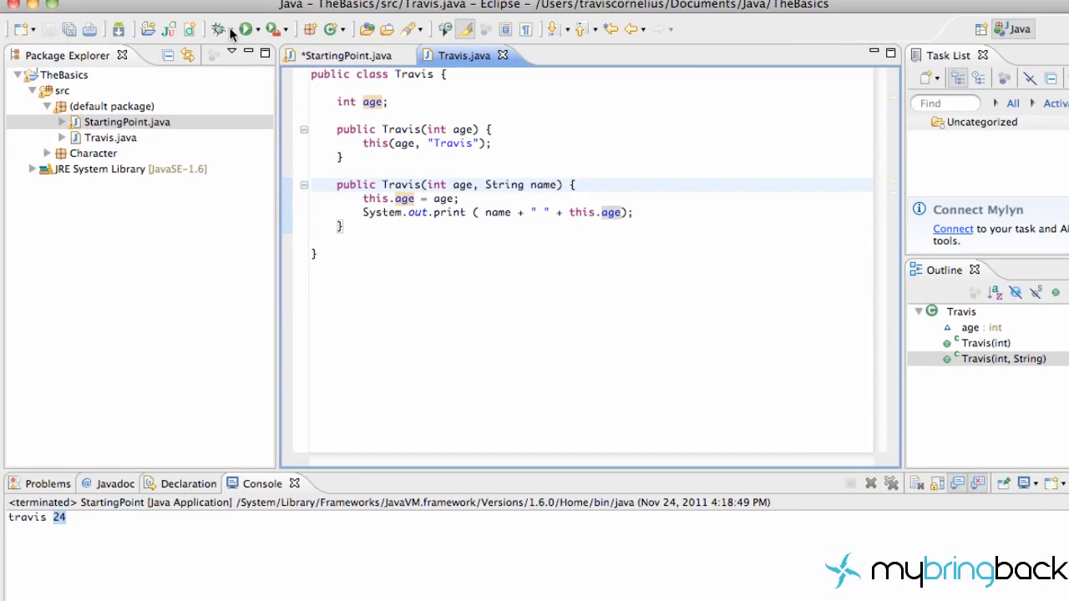
Save StartingPoint.java and rerun it so the console prints "Travis 24"
left_click(244, 28)
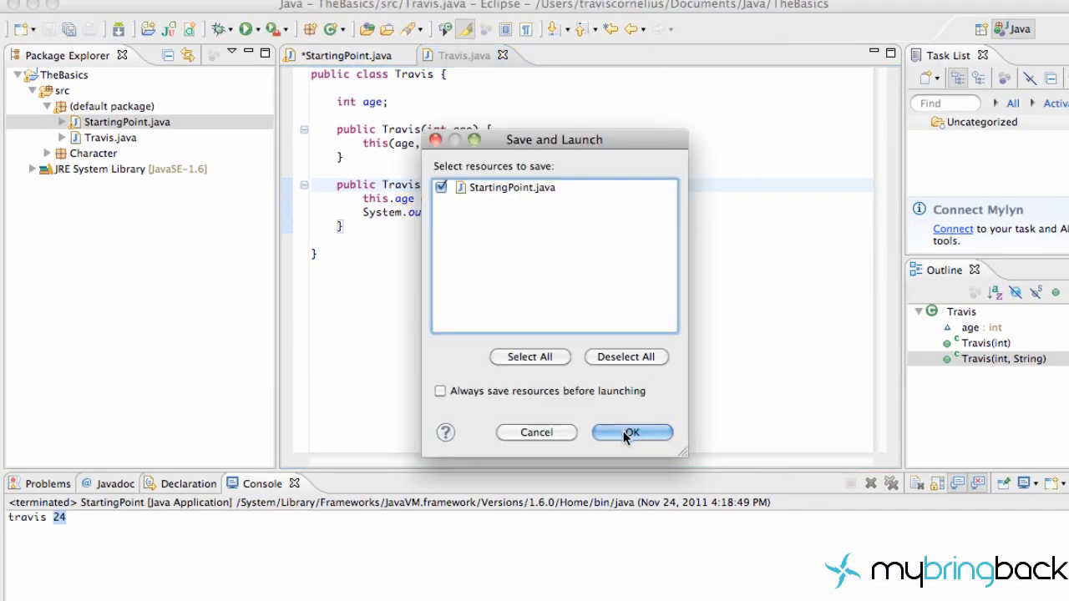
left_click(632, 431)
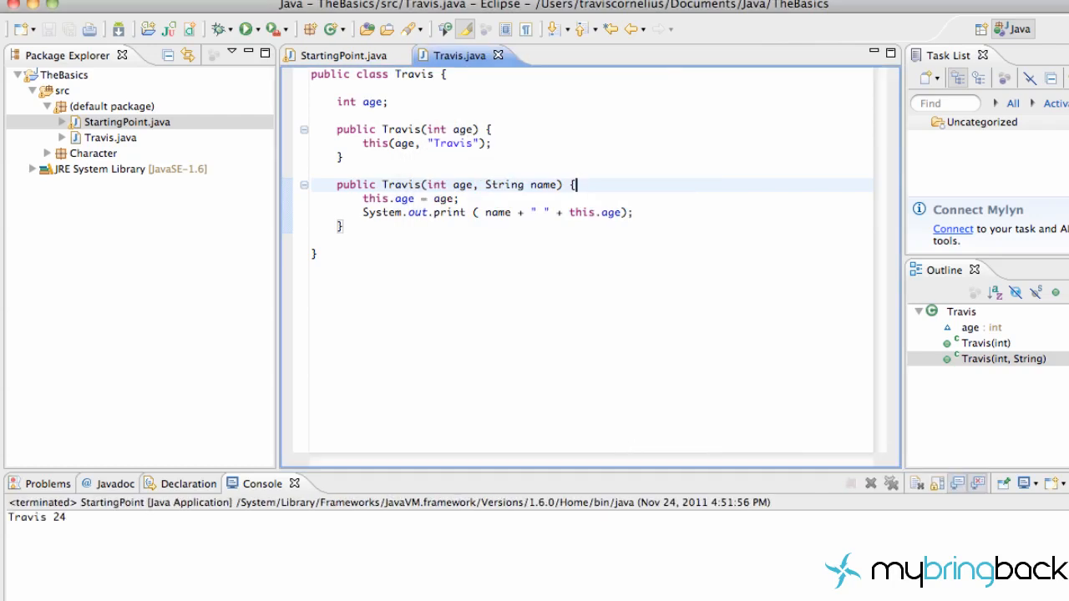